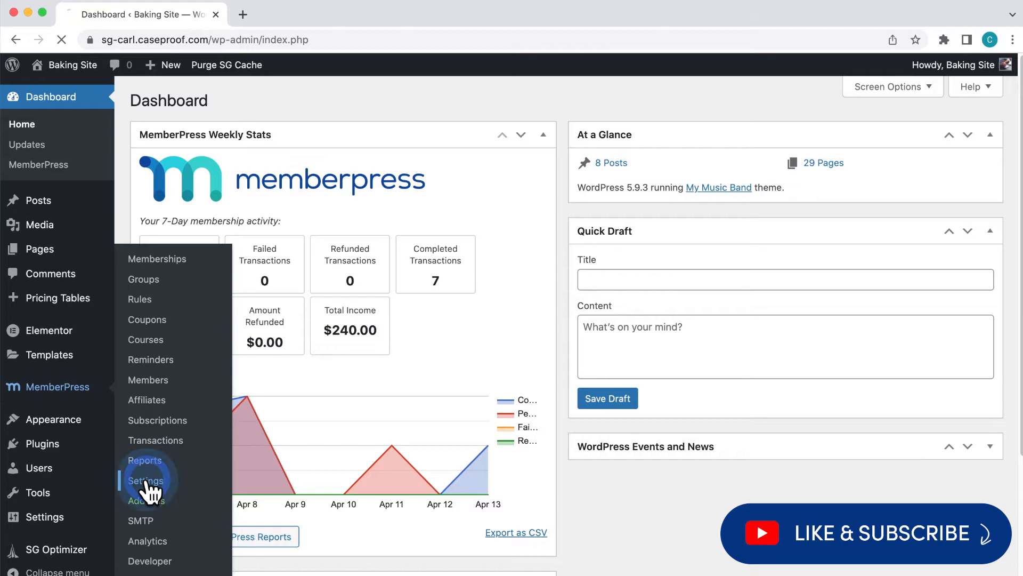
Step: Go to MemberPress Settings and show the Taxes settings with calculations off
click(147, 480)
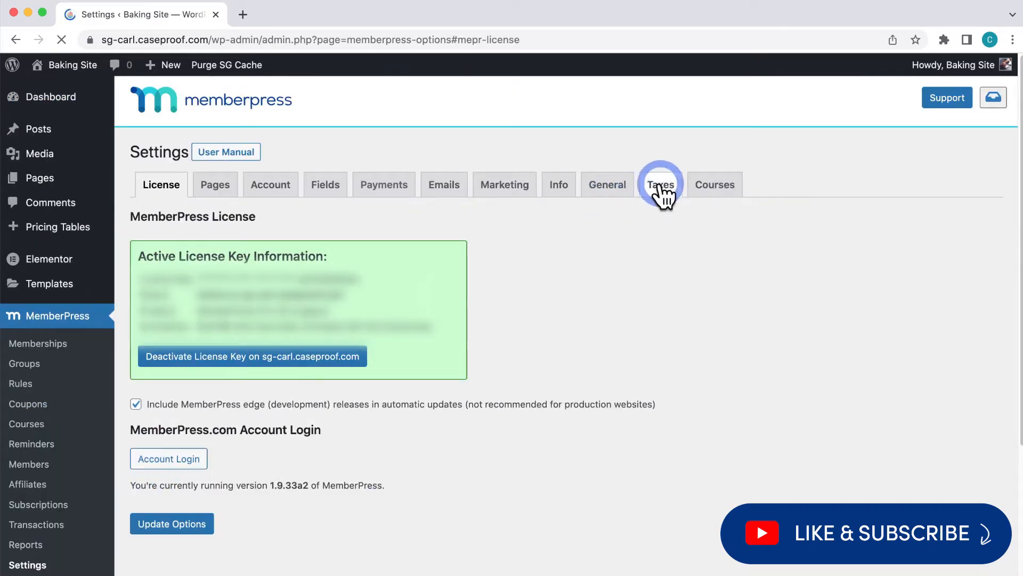
click(660, 184)
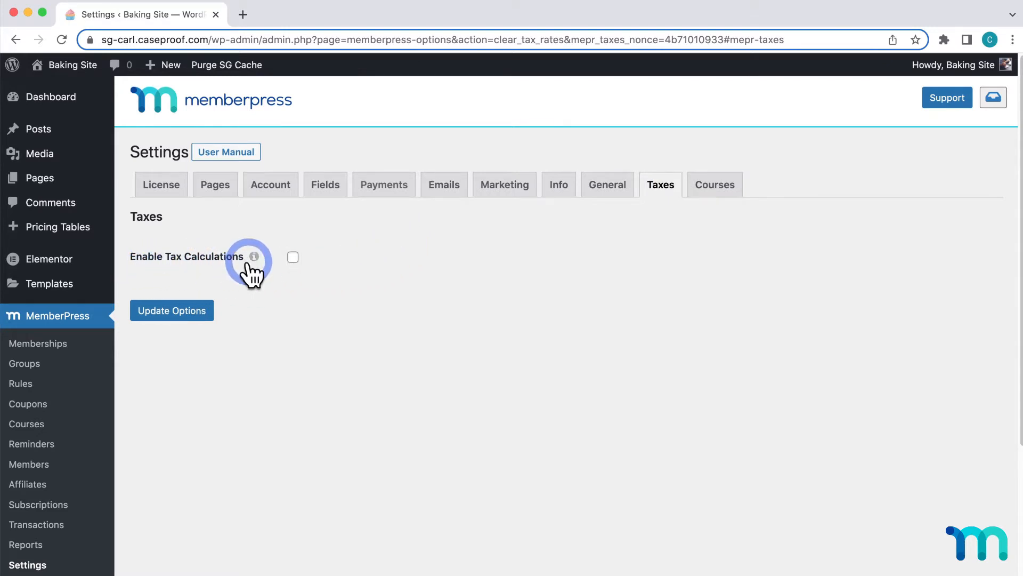
Step: Enable tax calculations, keep prices exclusive of tax, and reveal the Calculate Tax Based On choices
click(292, 257)
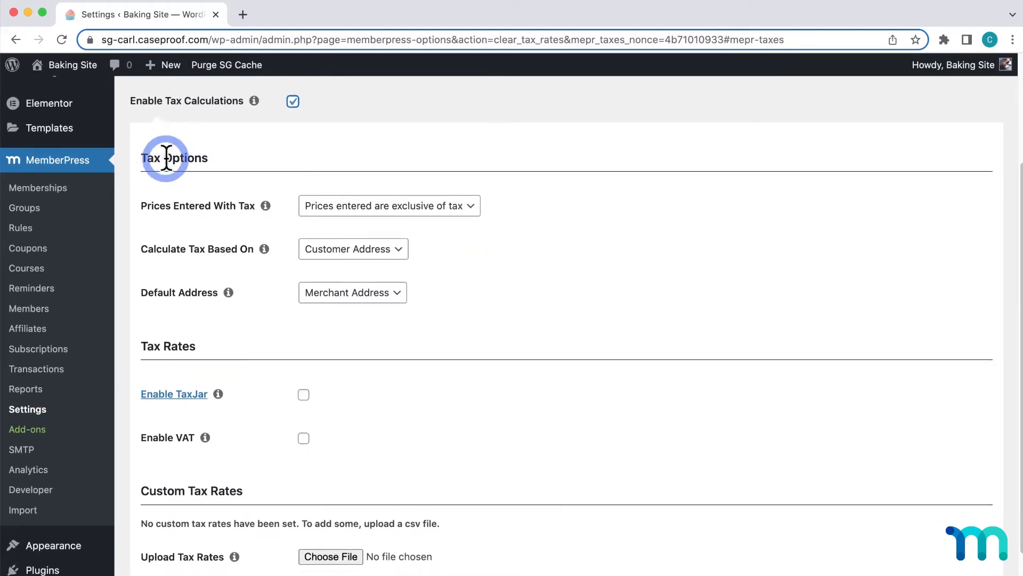
mouse_move(160, 218)
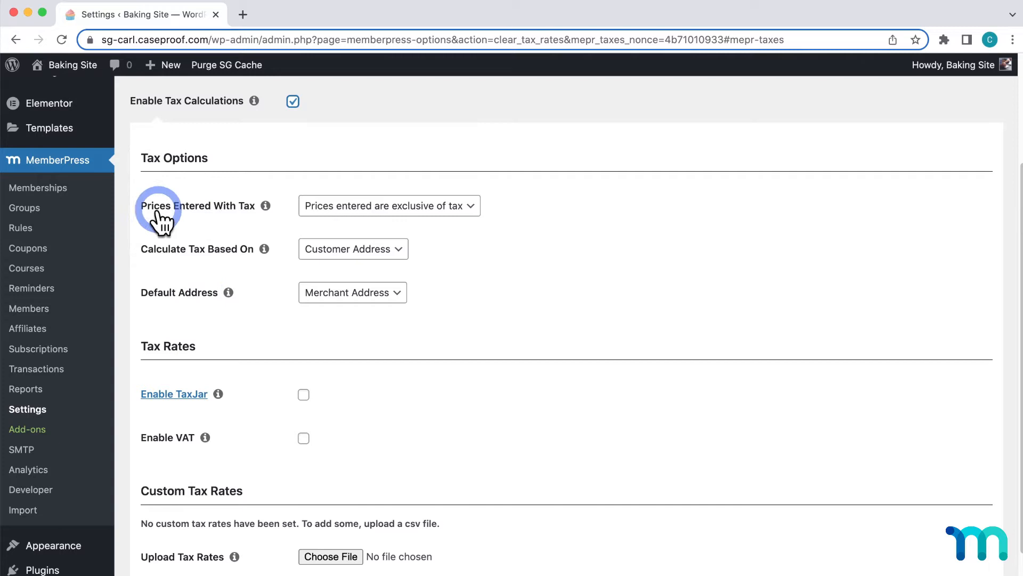
click(389, 205)
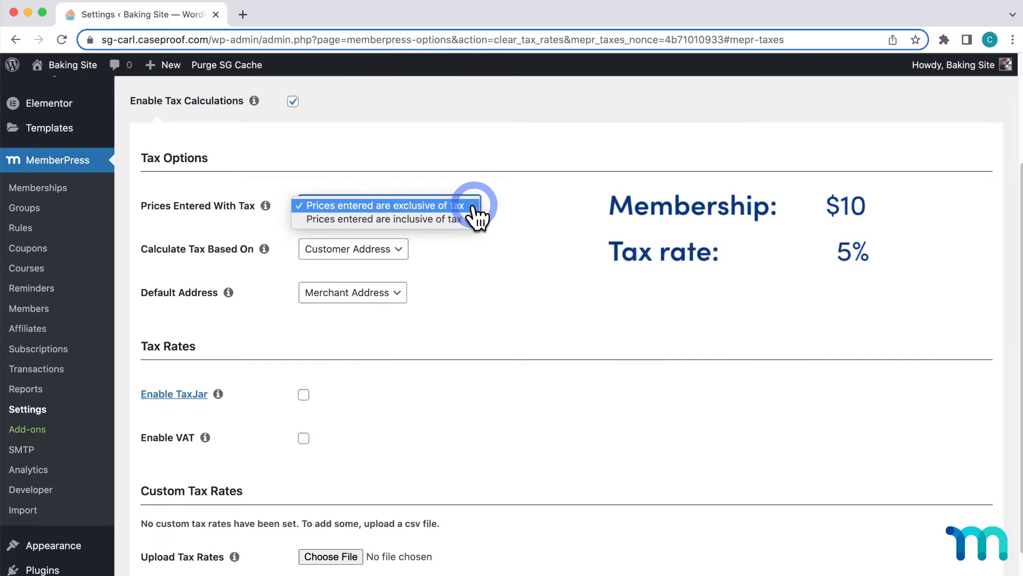
click(385, 206)
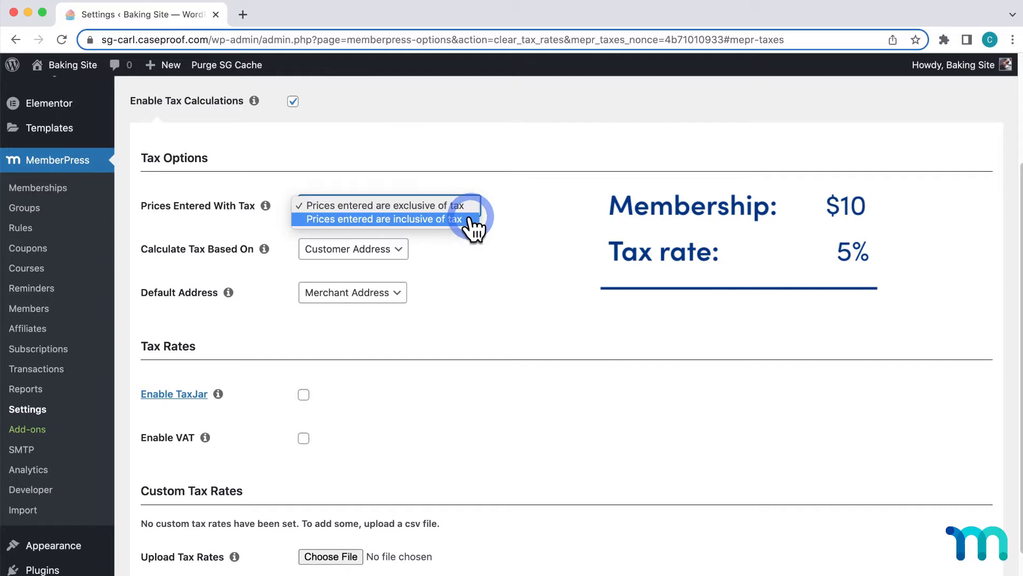
click(383, 219)
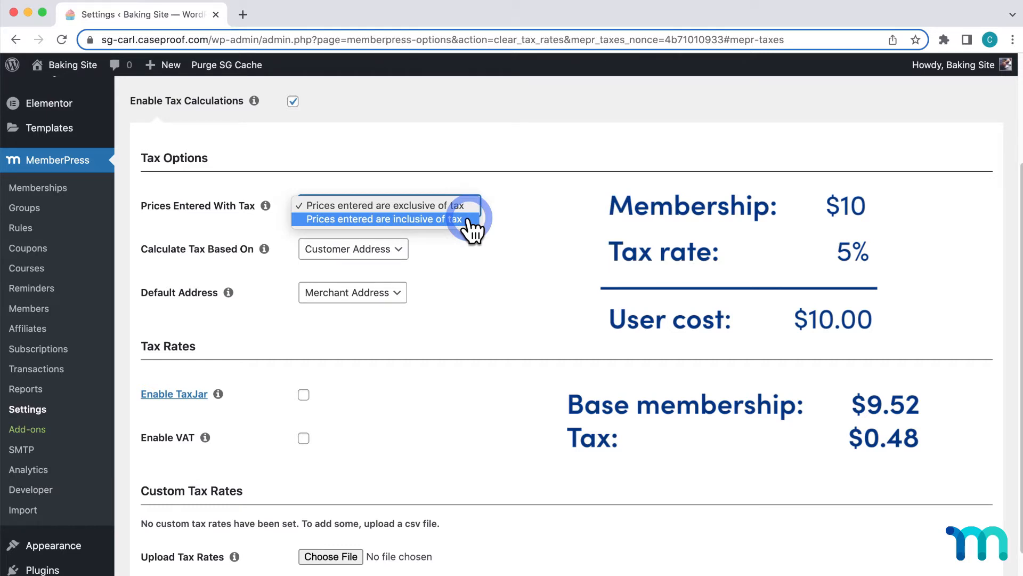
click(386, 205)
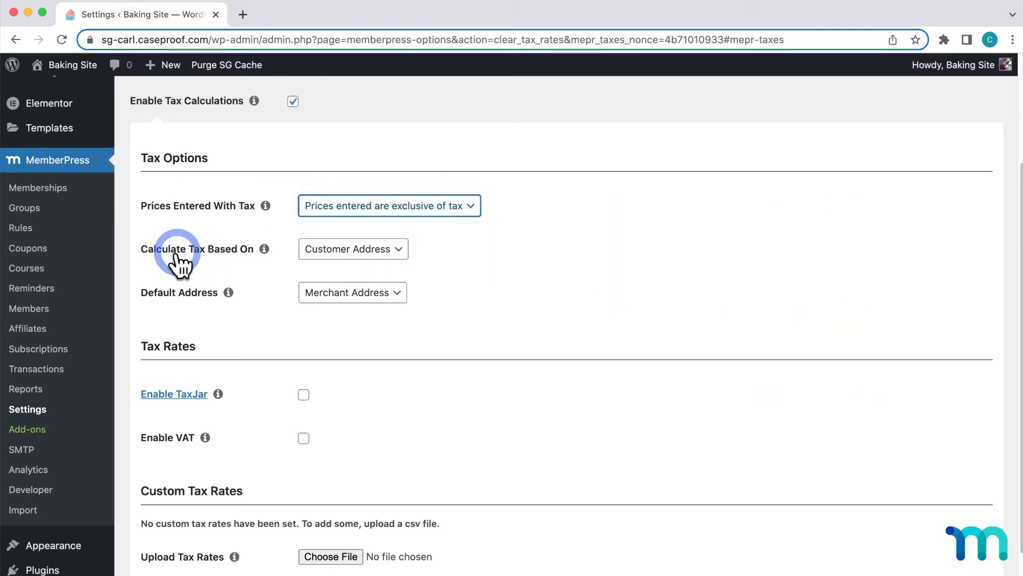
click(353, 249)
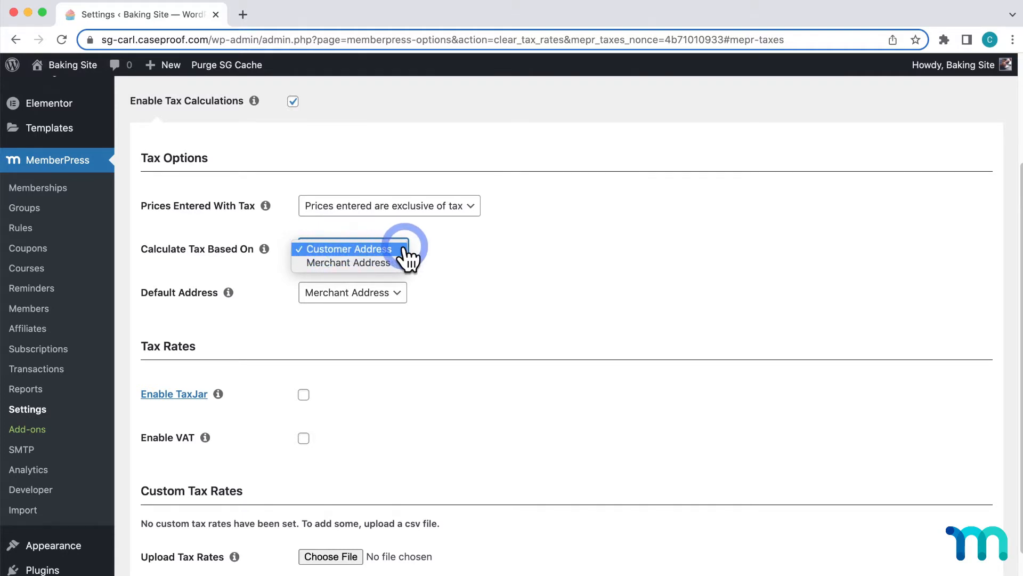
mouse_move(347, 263)
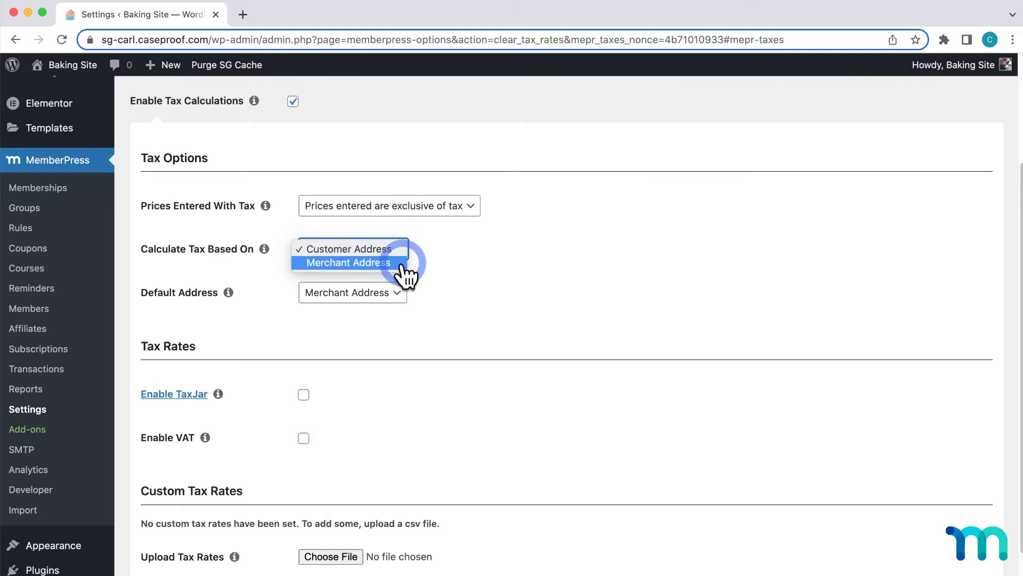
mouse_move(323, 268)
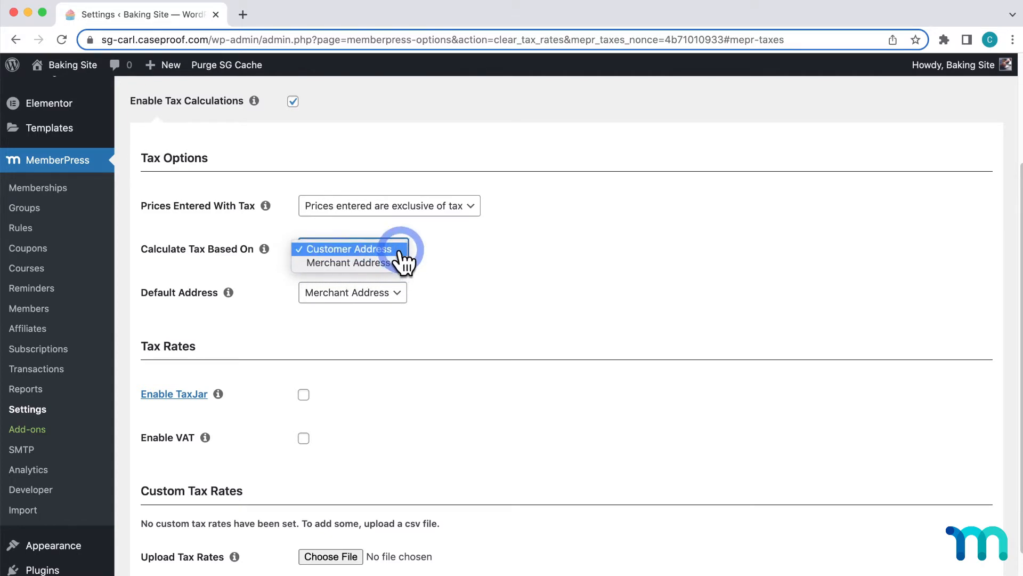
Step: Keep tax based on customer address, set the merchant address state to TX, and return to Taxes
click(347, 249)
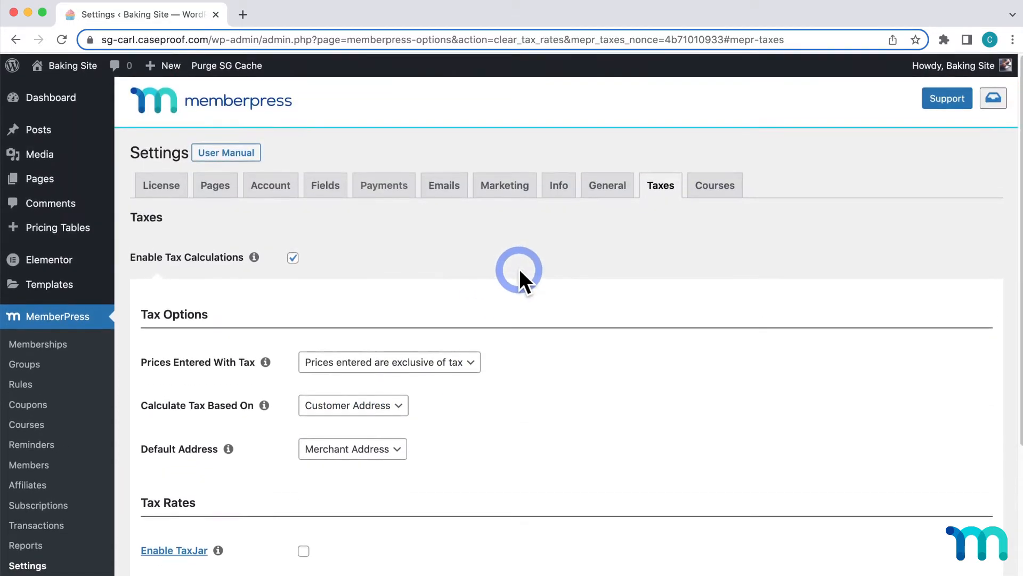
click(558, 185)
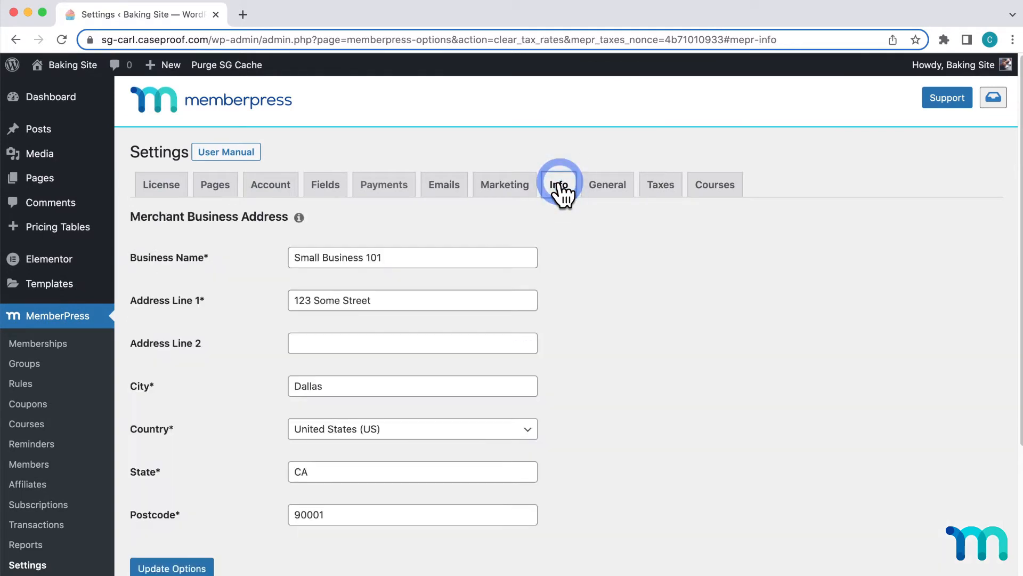
click(558, 184)
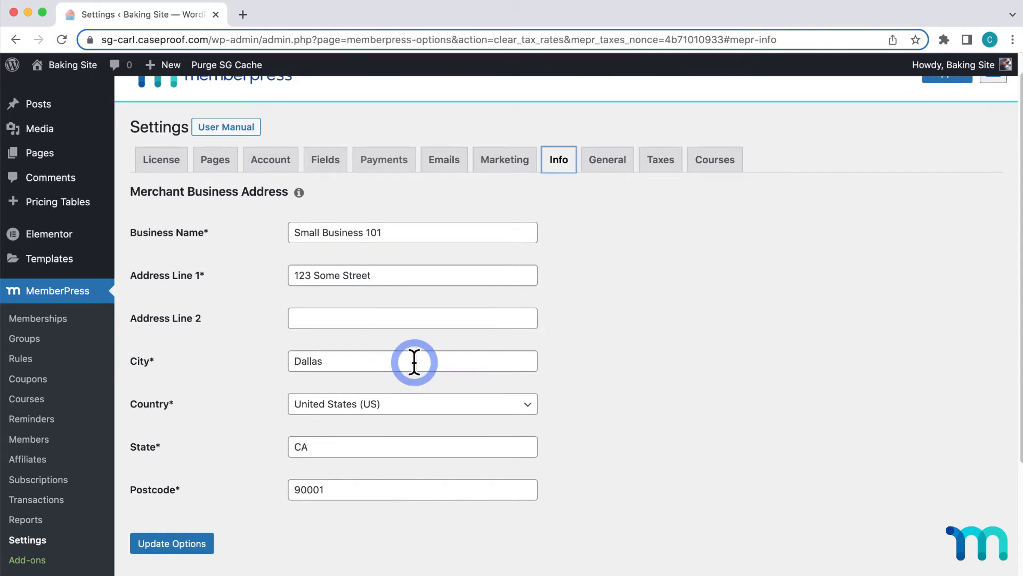
click(314, 447)
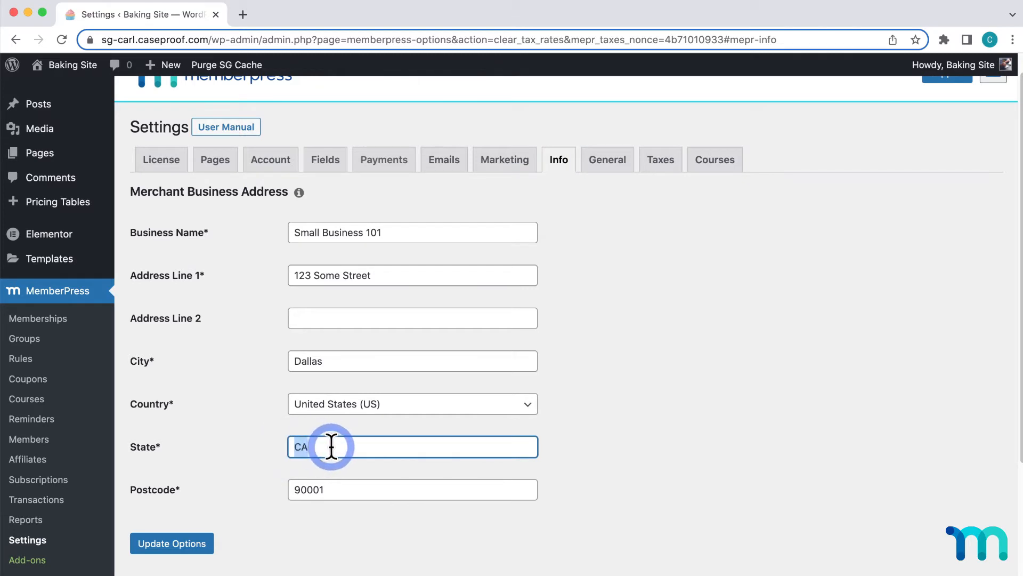
text(TX)
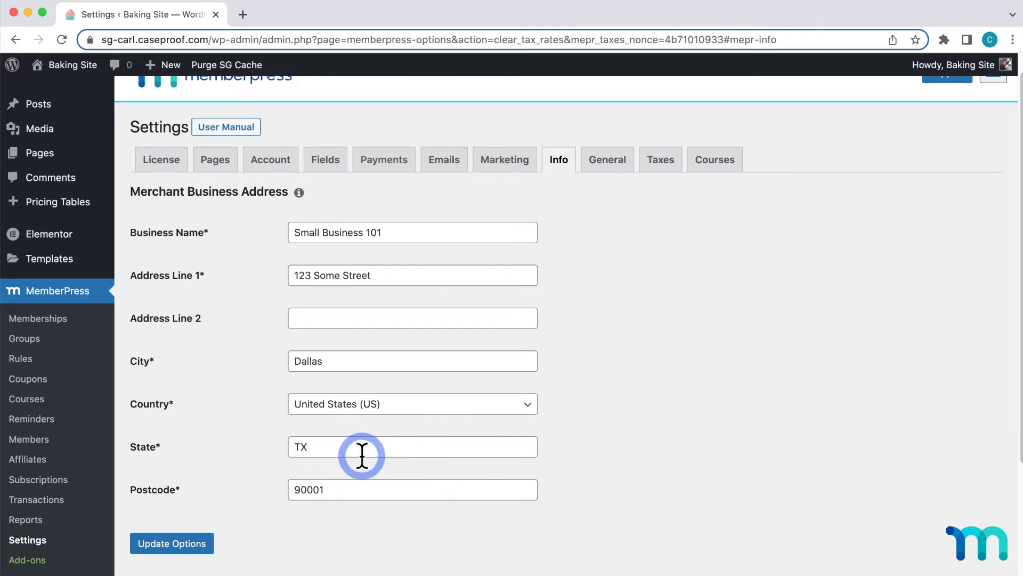
click(661, 159)
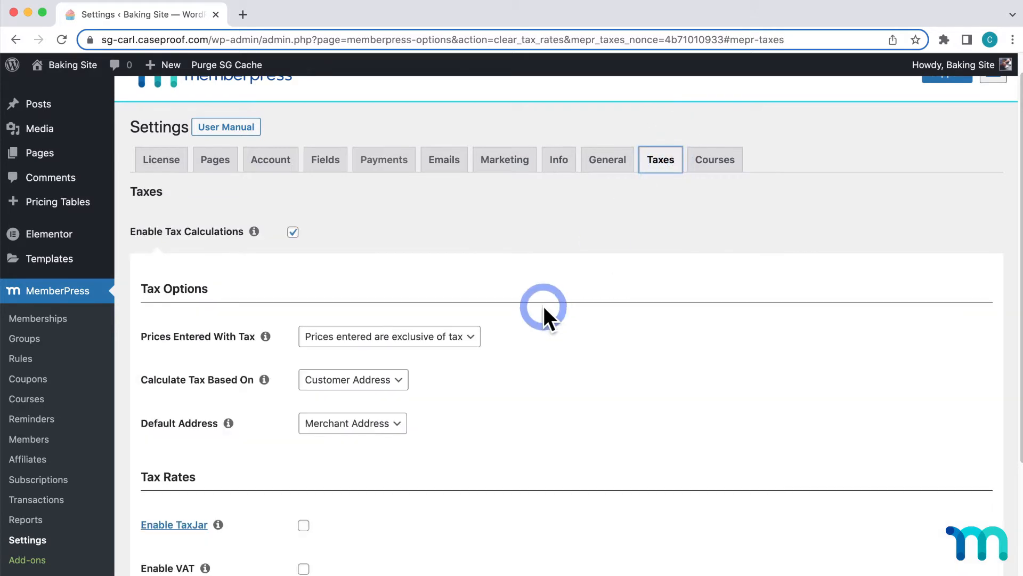
scroll(down, 3)
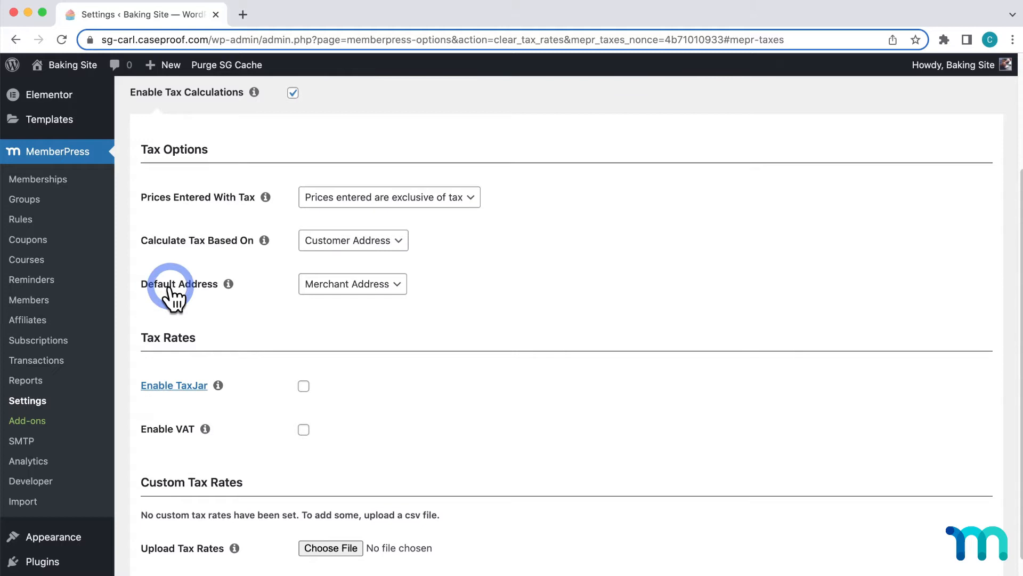
click(352, 283)
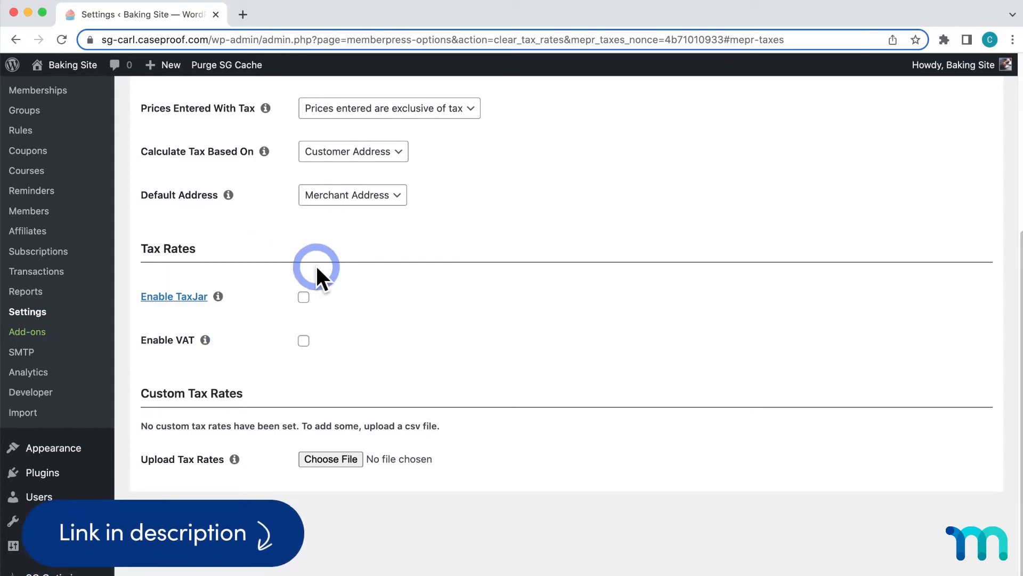
mouse_move(345, 298)
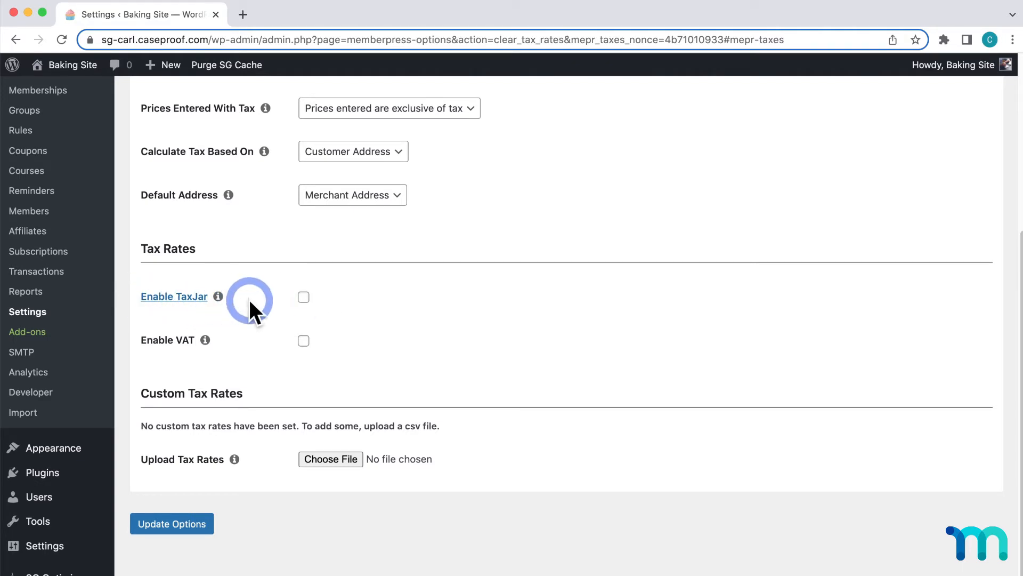
mouse_move(217, 341)
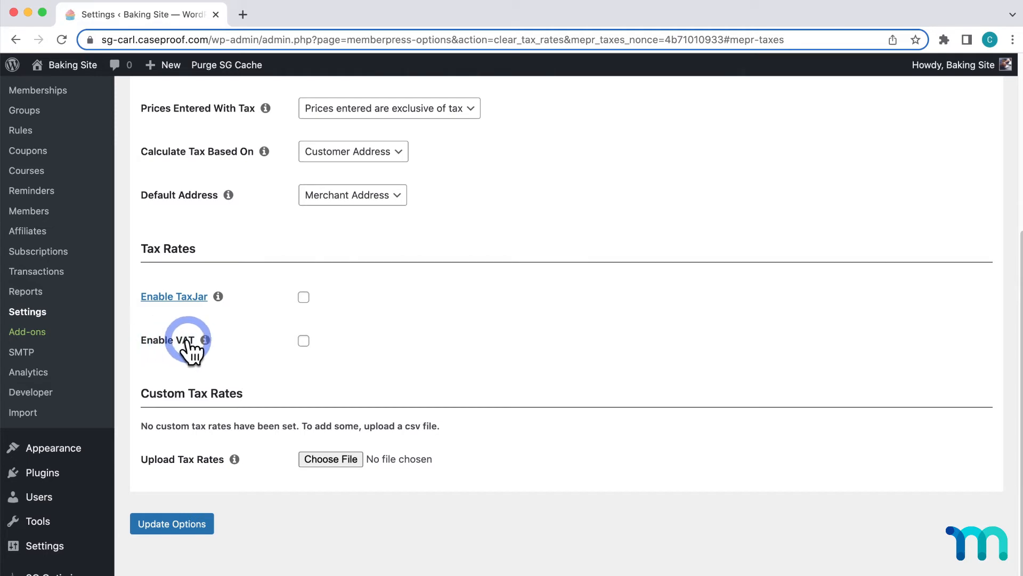
mouse_move(265, 339)
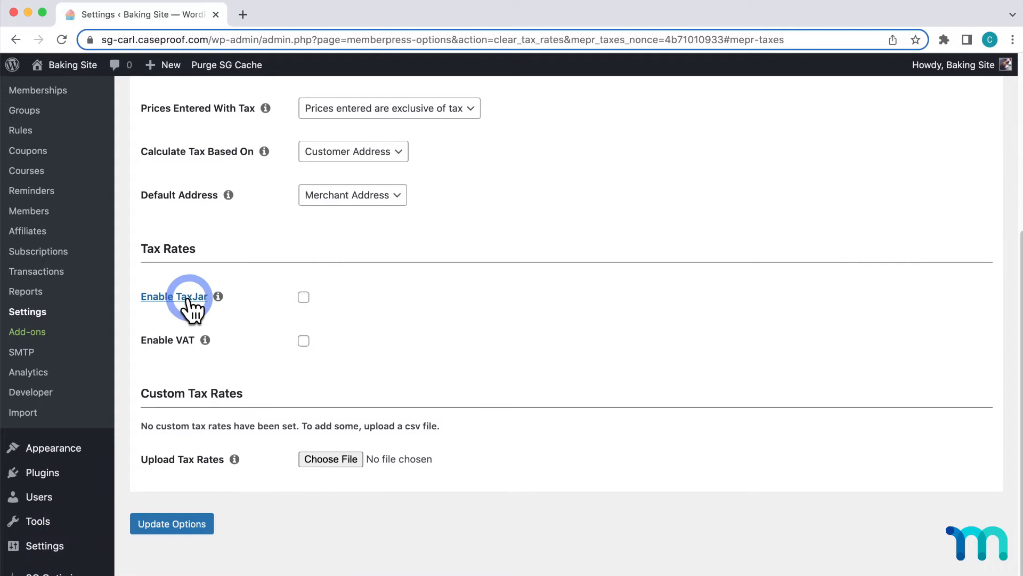
Step: Briefly enable TaxJar to reveal its API fields, then leave it turned off
click(304, 297)
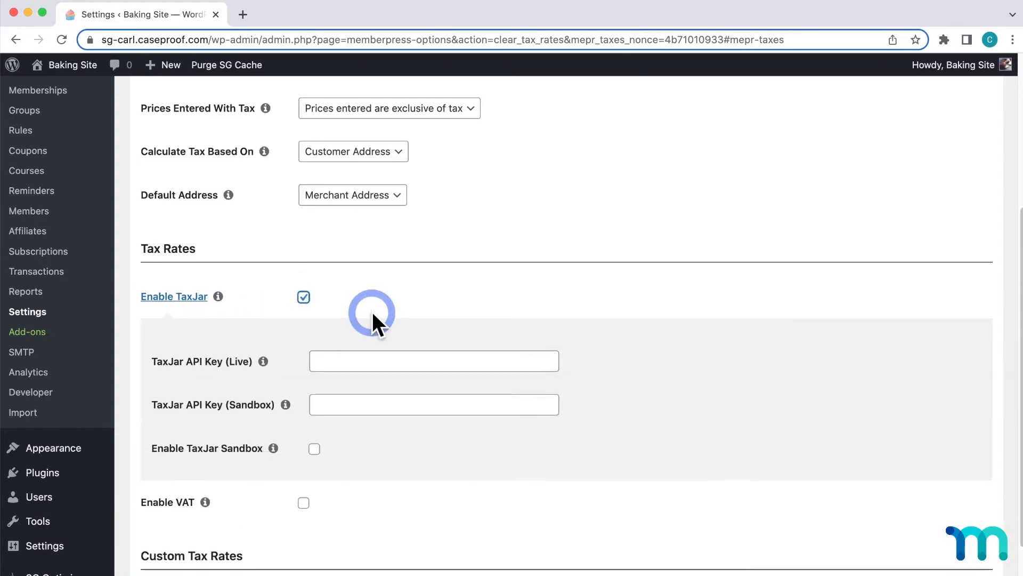
scroll(down, 3)
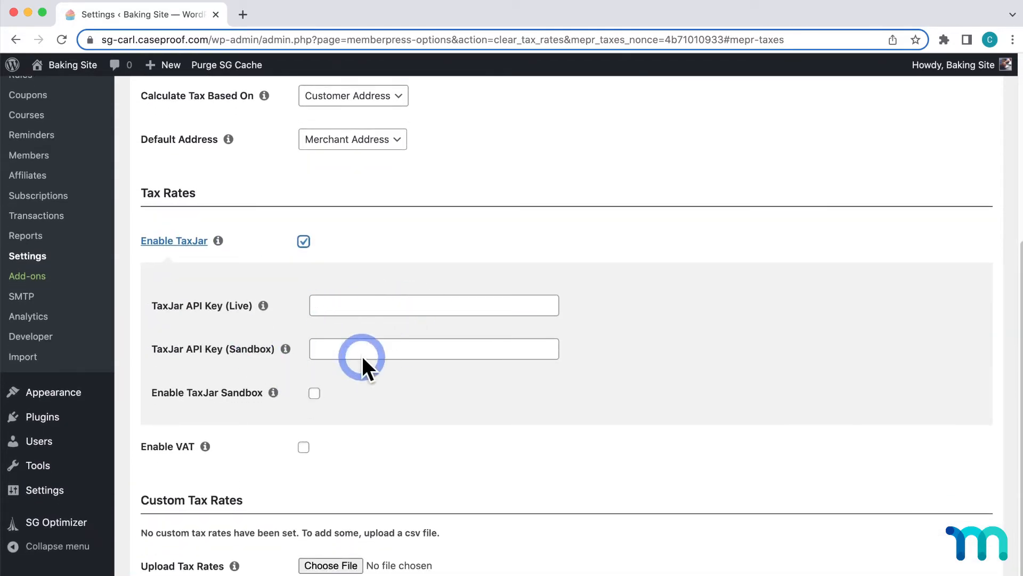
click(303, 241)
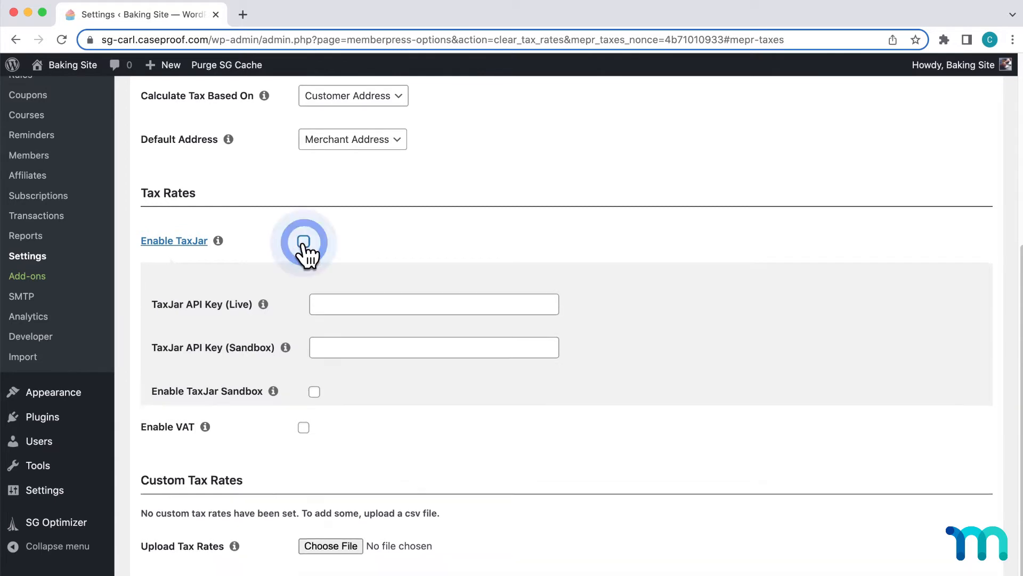
click(304, 240)
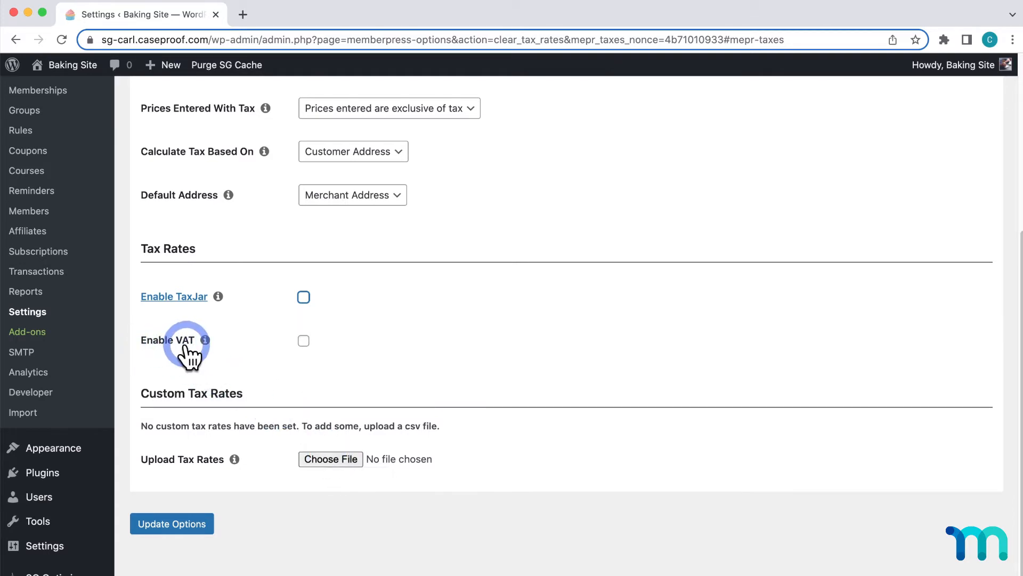
mouse_move(185, 418)
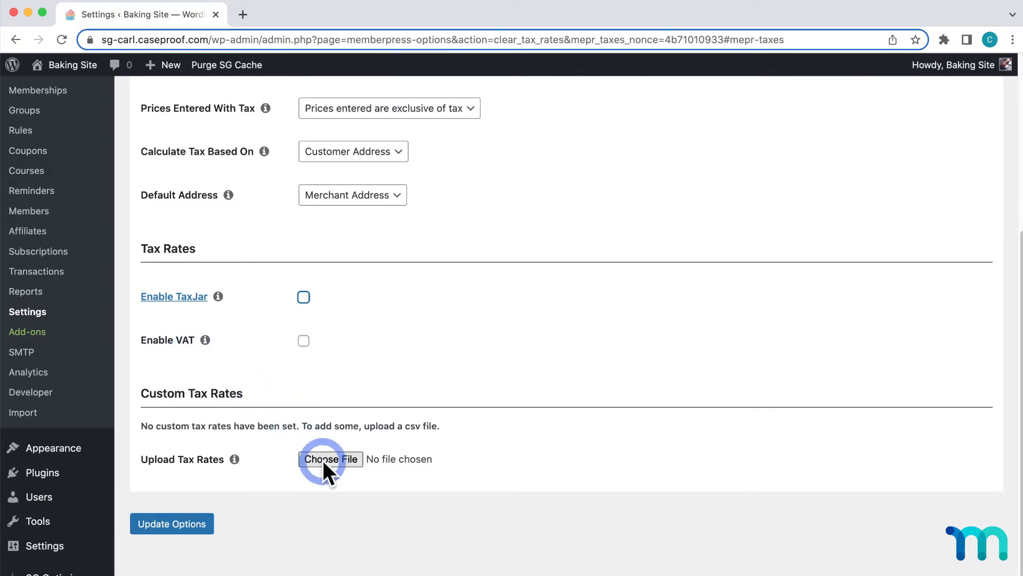
Step: Upload CA_tax_rates.csv as the custom tax rates and update the options
click(330, 459)
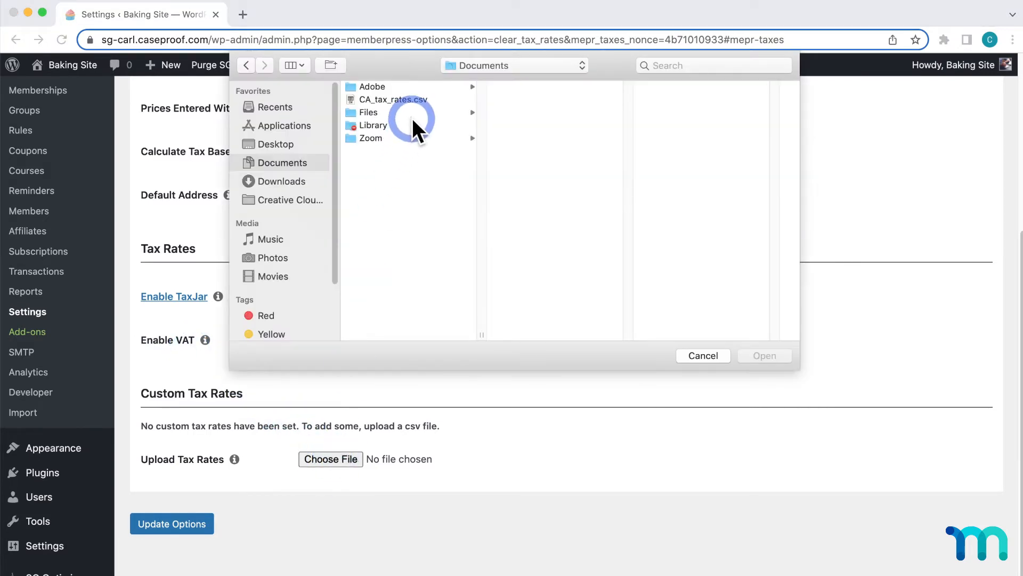
click(394, 100)
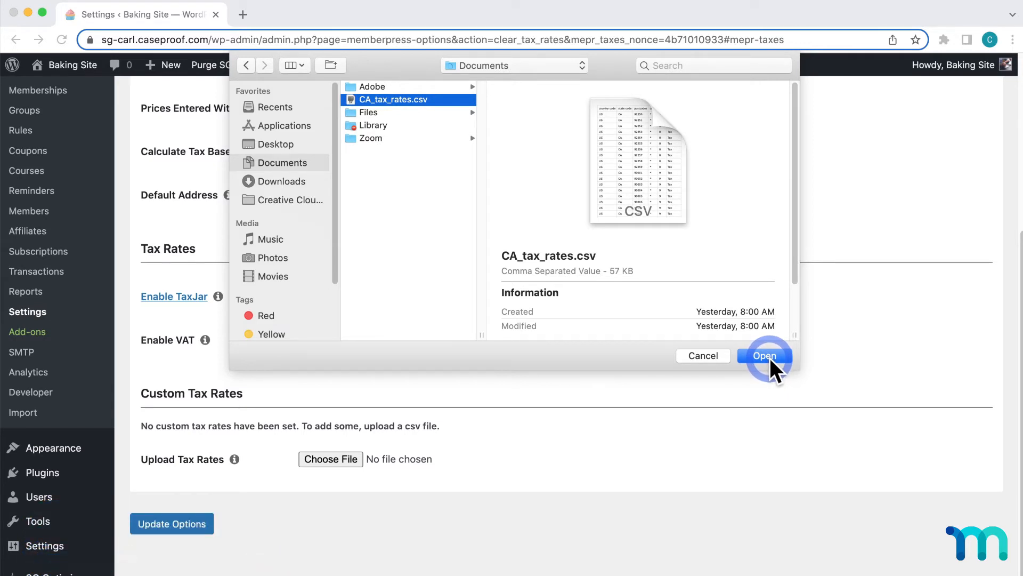
click(765, 355)
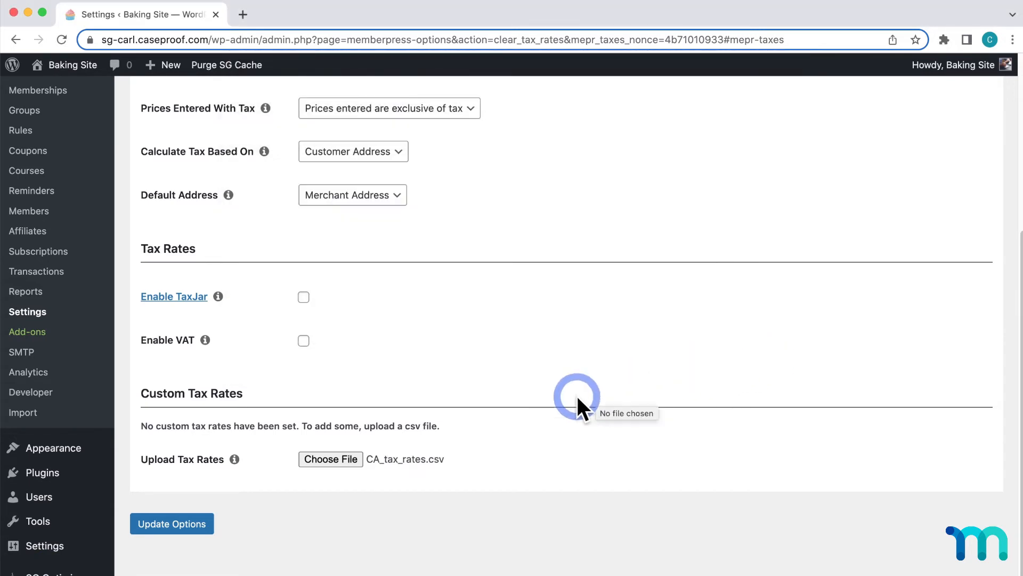
click(170, 523)
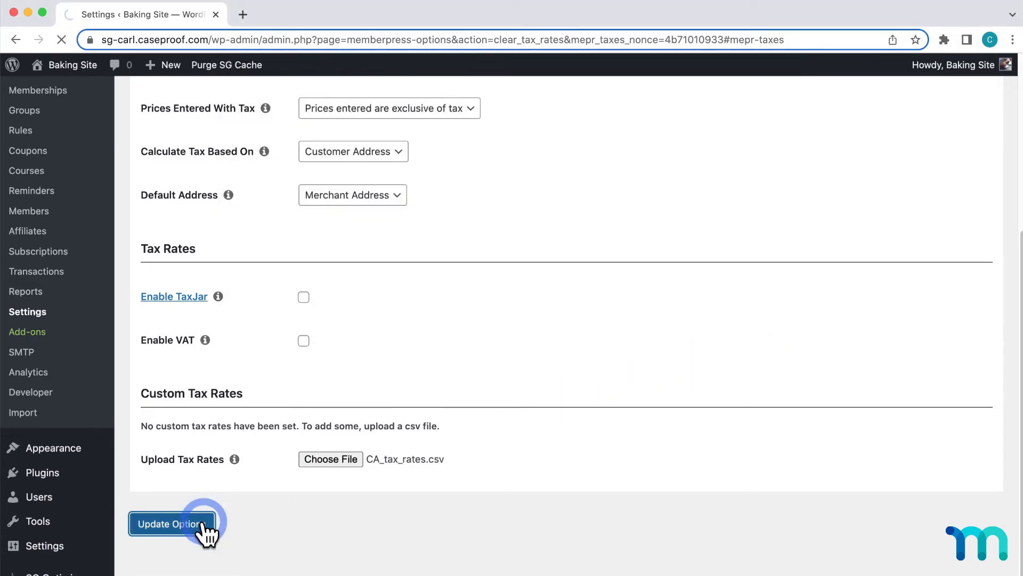
Step: Review the saved Custom Tax Rates table listing US CA postcodes at 9.000%
click(171, 523)
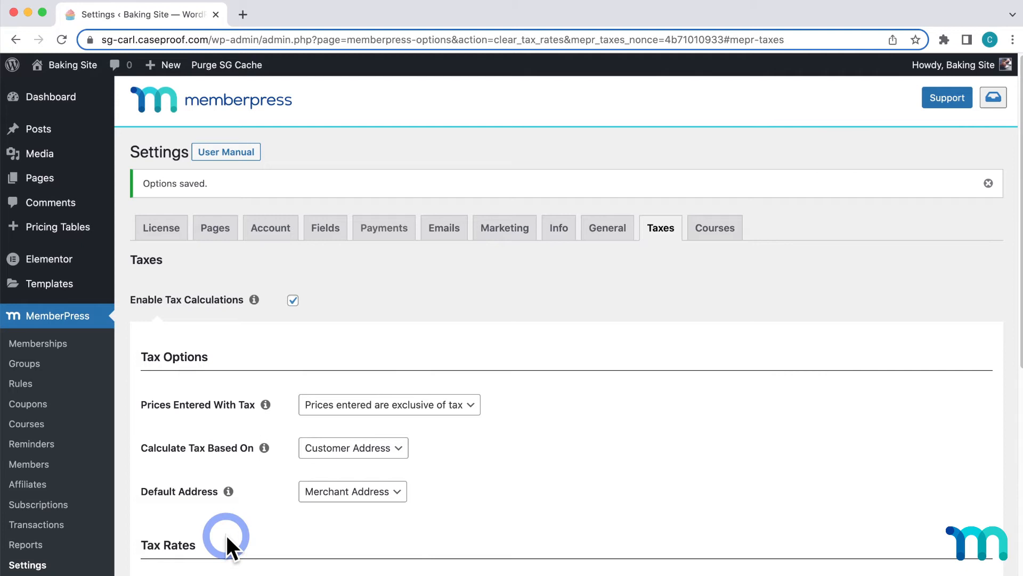
scroll(down, 3)
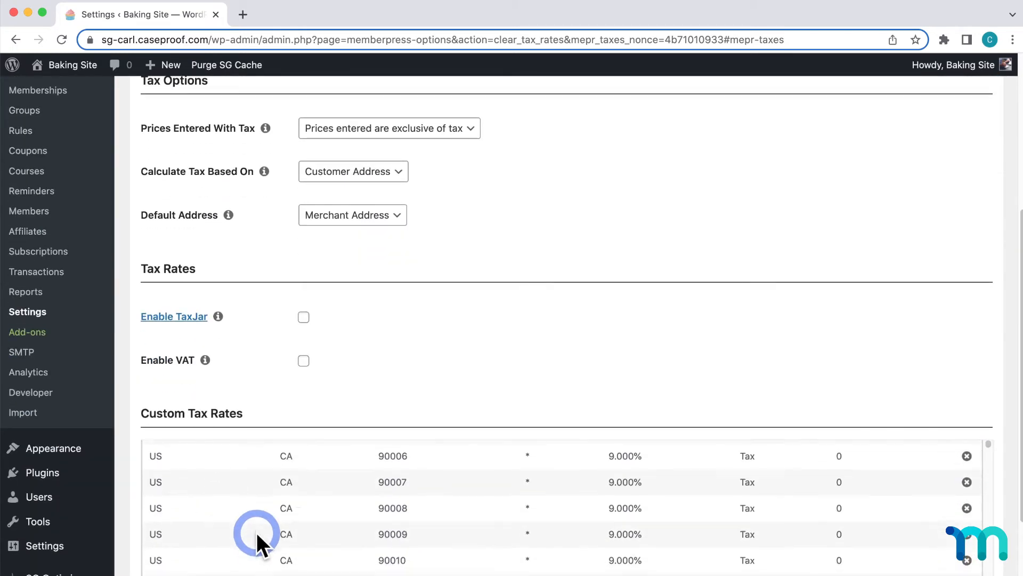
scroll(down, 3)
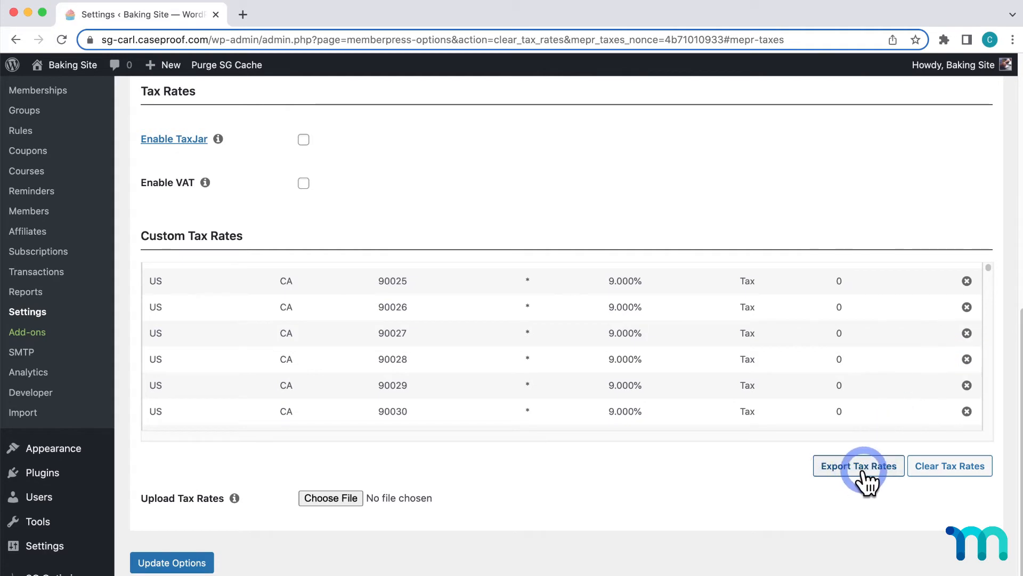
mouse_move(966, 477)
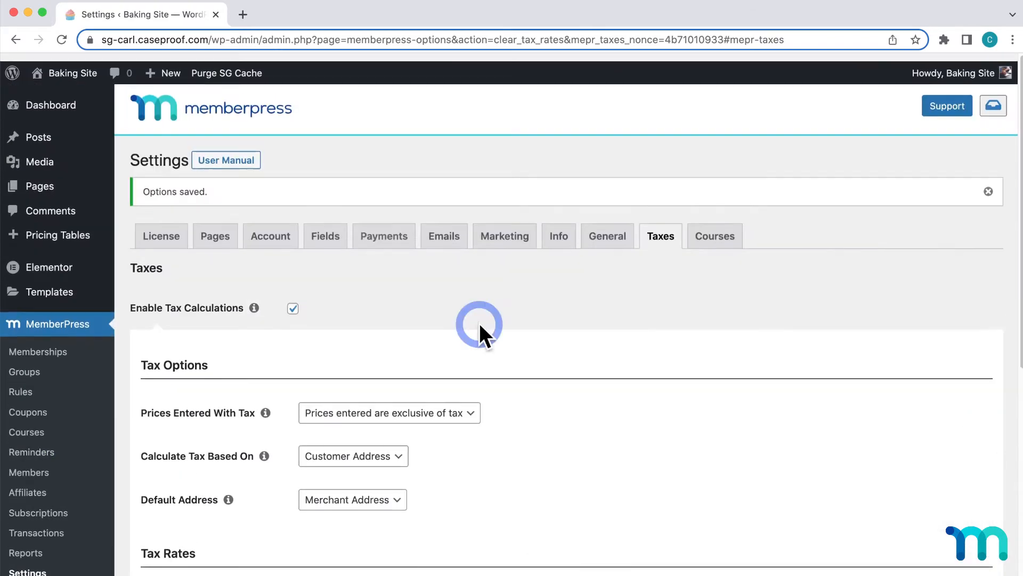
Step: Uncheck Enable Tax Calculations and launch the Baking Site in an incognito window
click(292, 308)
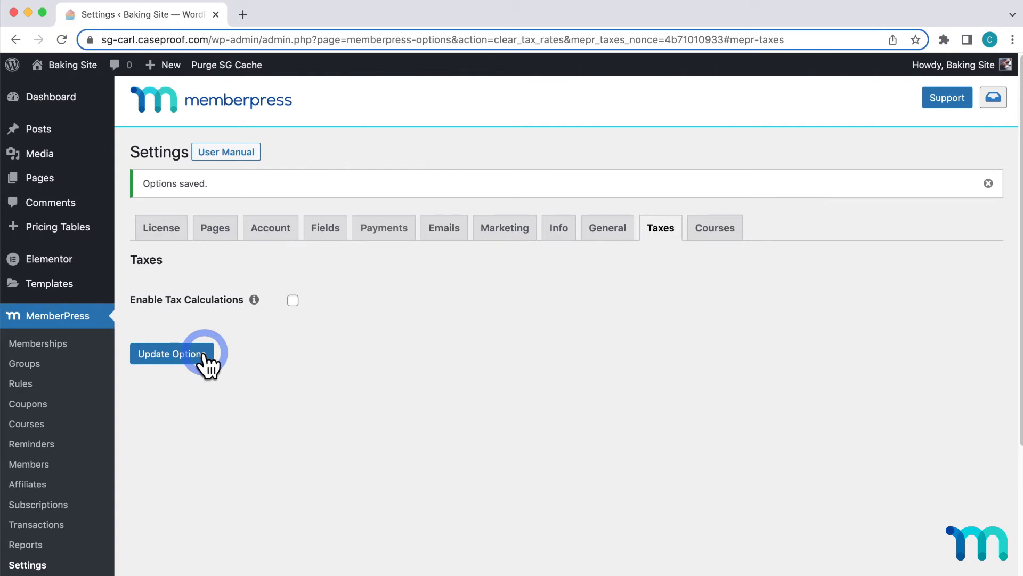
right_click(72, 65)
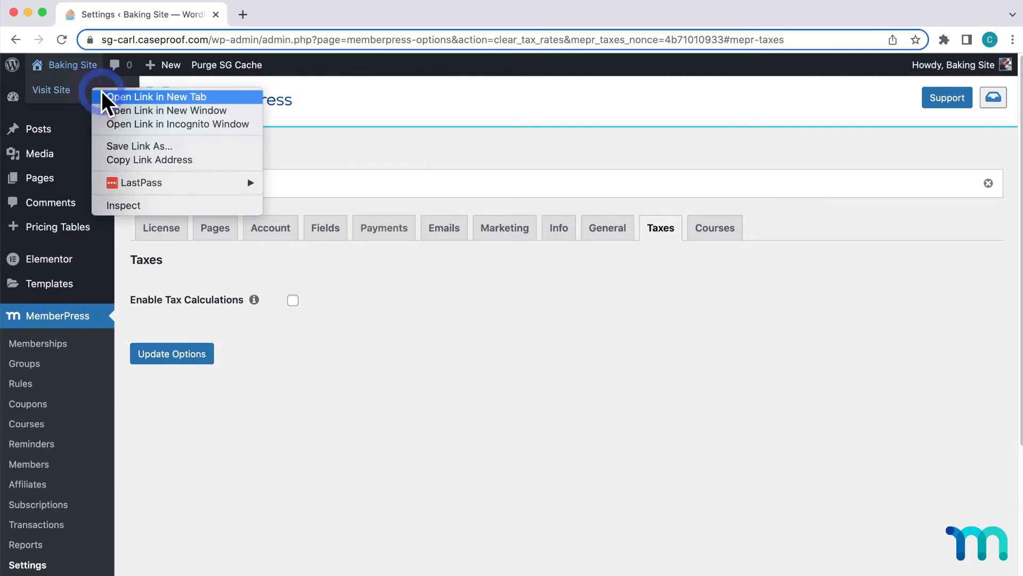
click(177, 124)
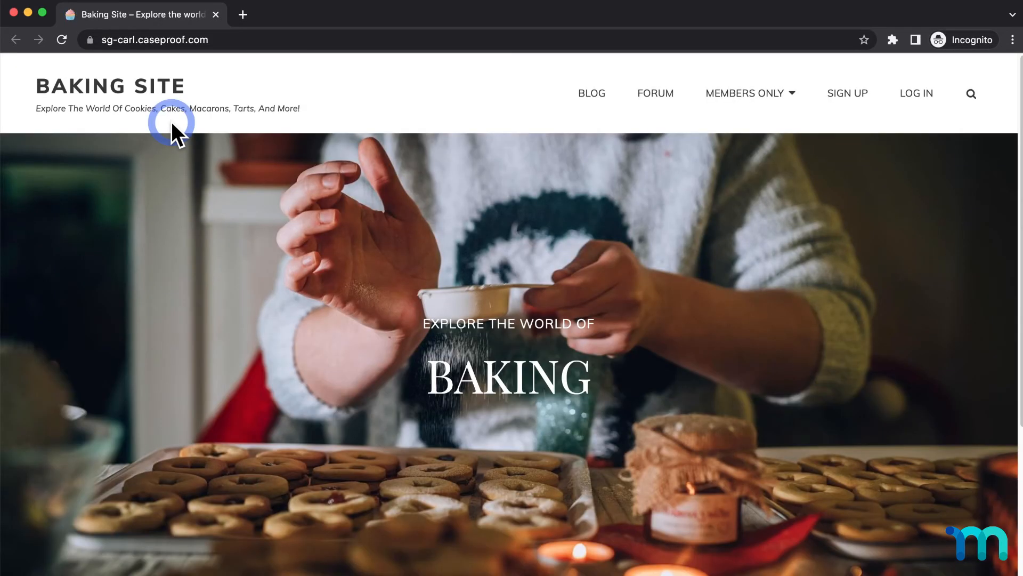
Step: Start a Pro sign-up and review the form showing a $50.00 initial payment with no tax
click(744, 93)
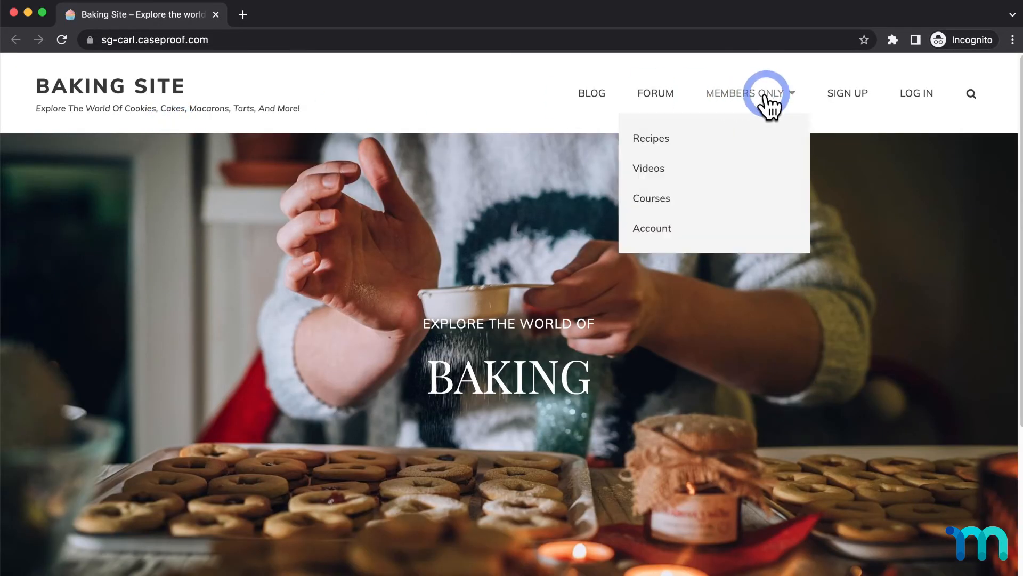
click(847, 93)
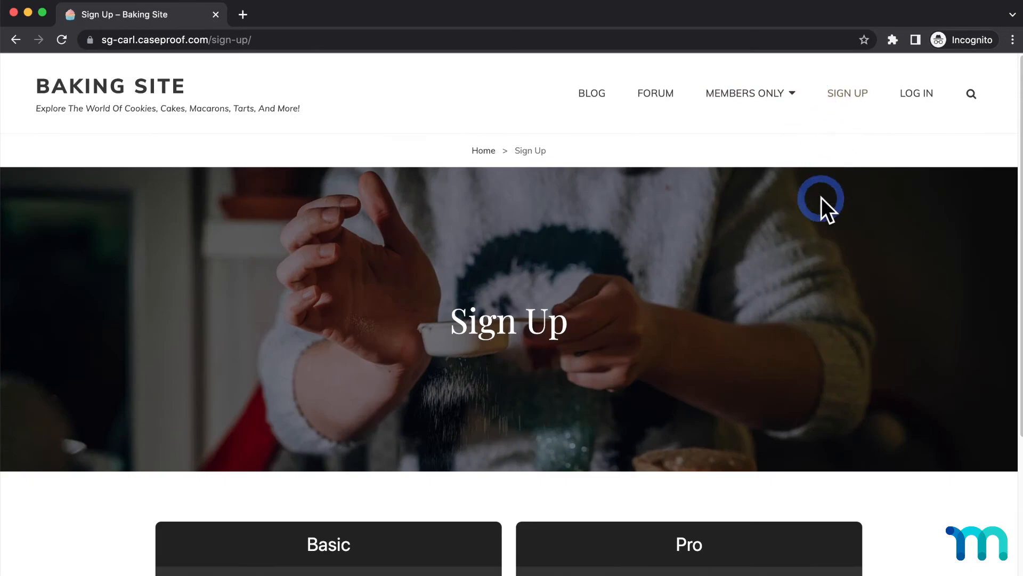
click(689, 545)
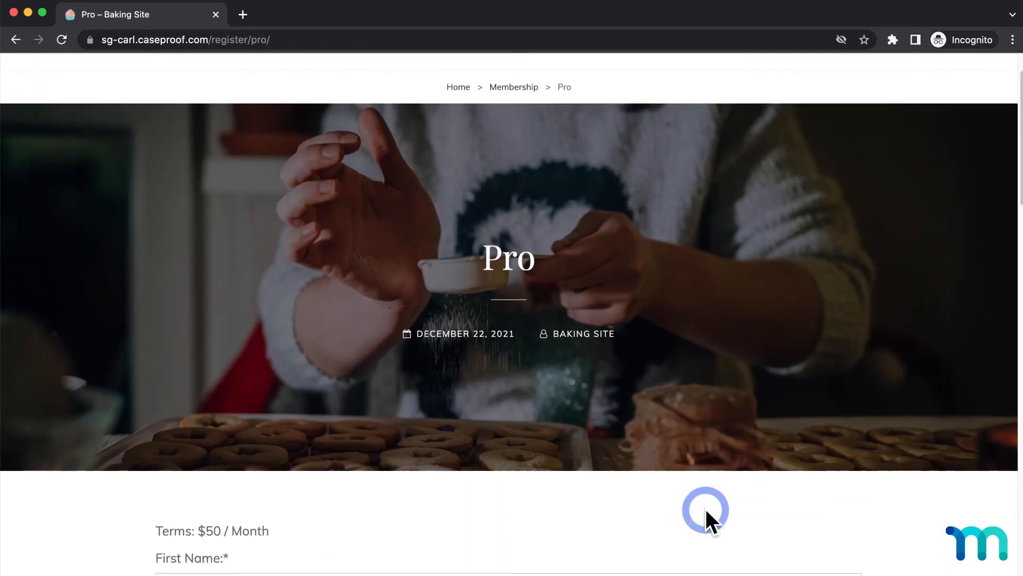
scroll(down, 3)
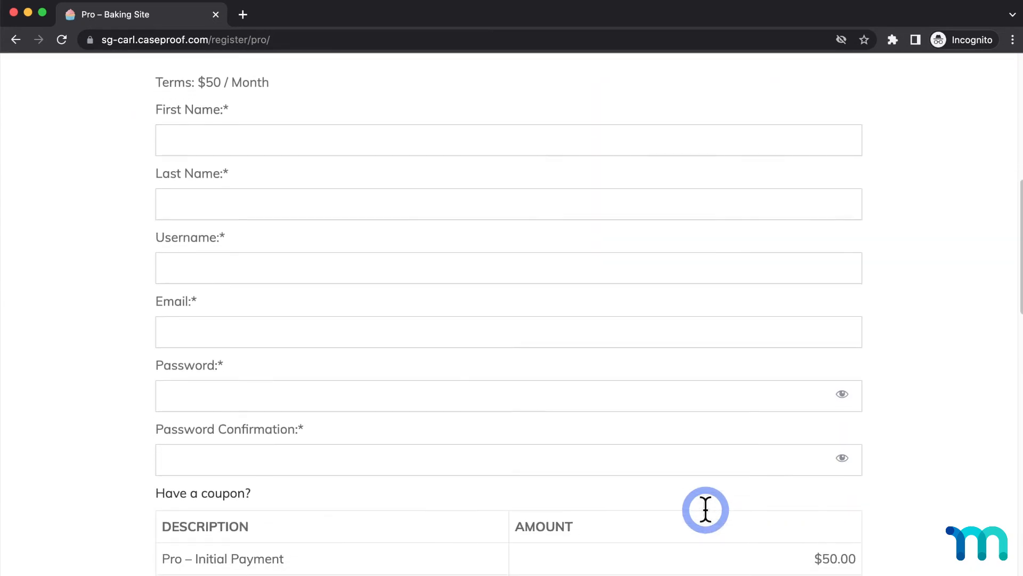
mouse_move(338, 166)
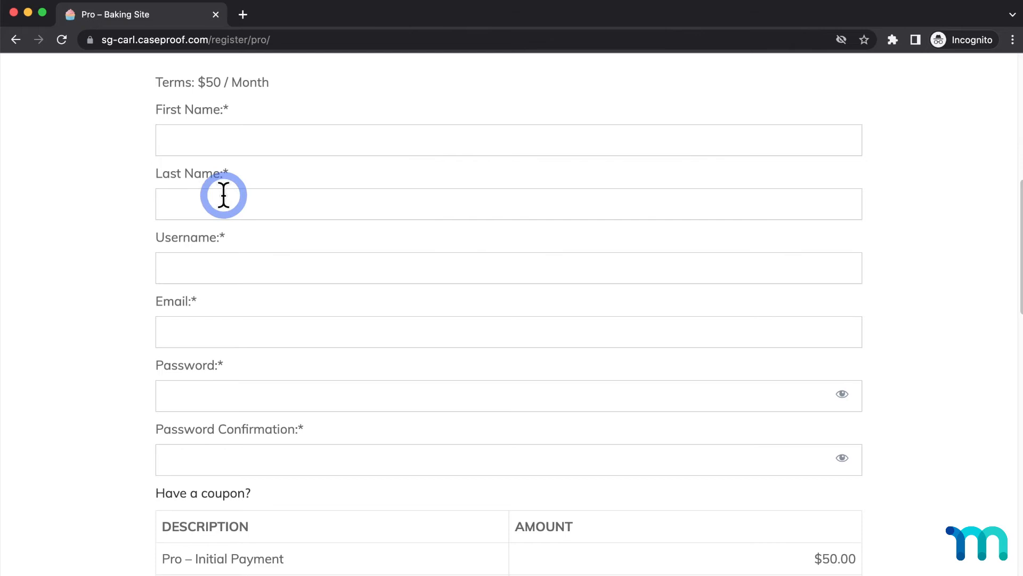
scroll(down, 3)
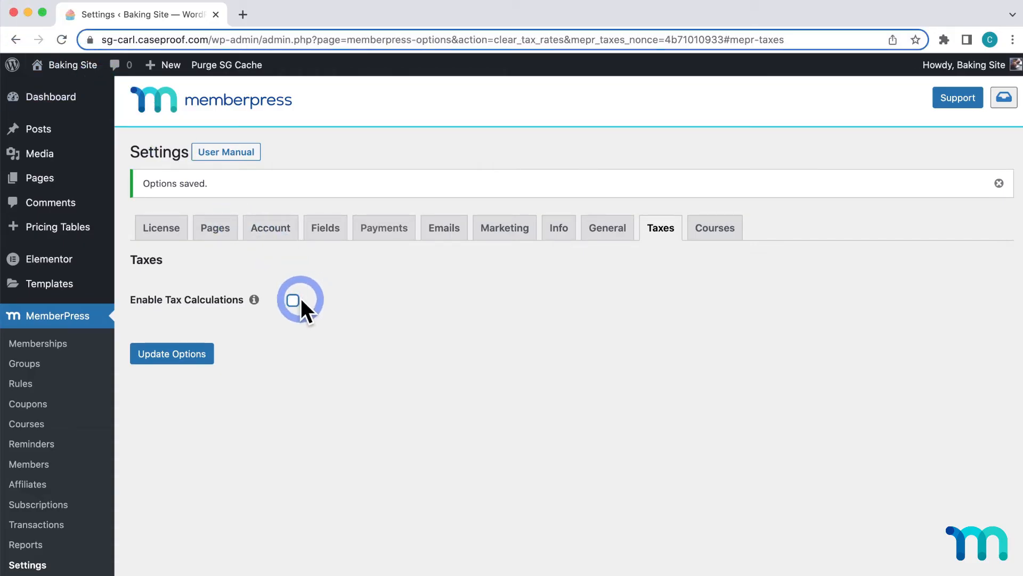
Step: Re-enable tax calculations and save them with Update Options
click(293, 300)
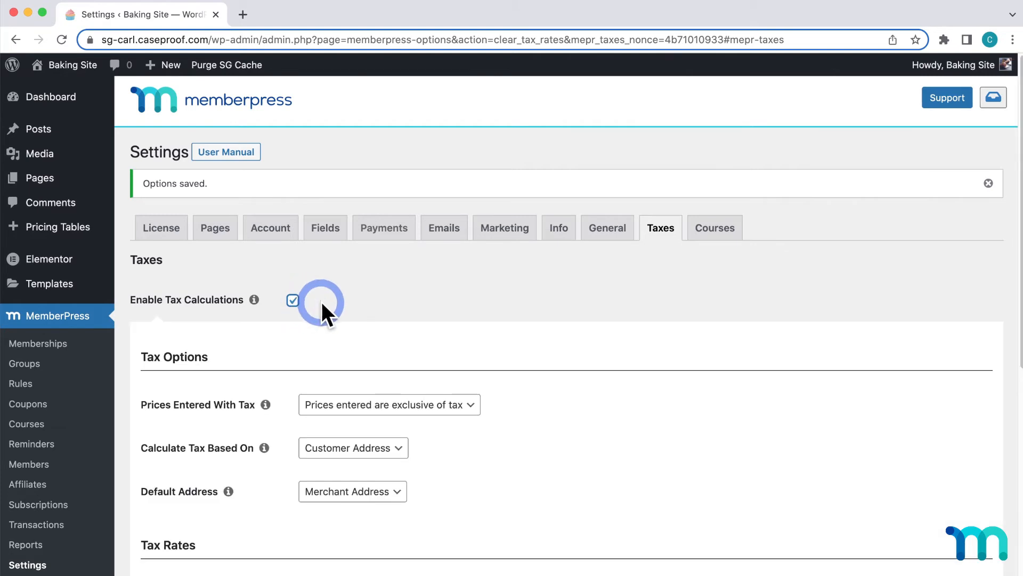
scroll(down, 3)
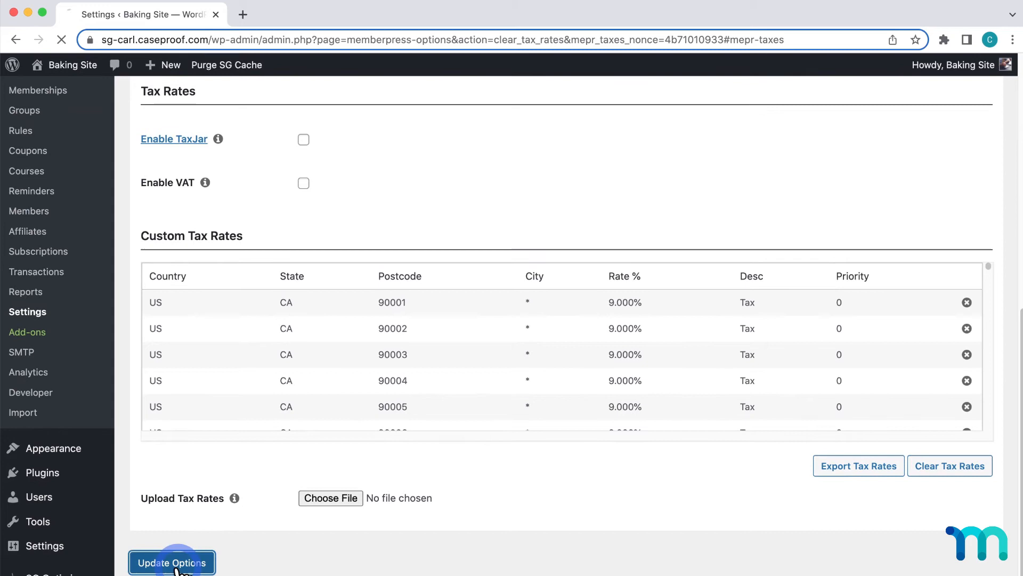
click(172, 562)
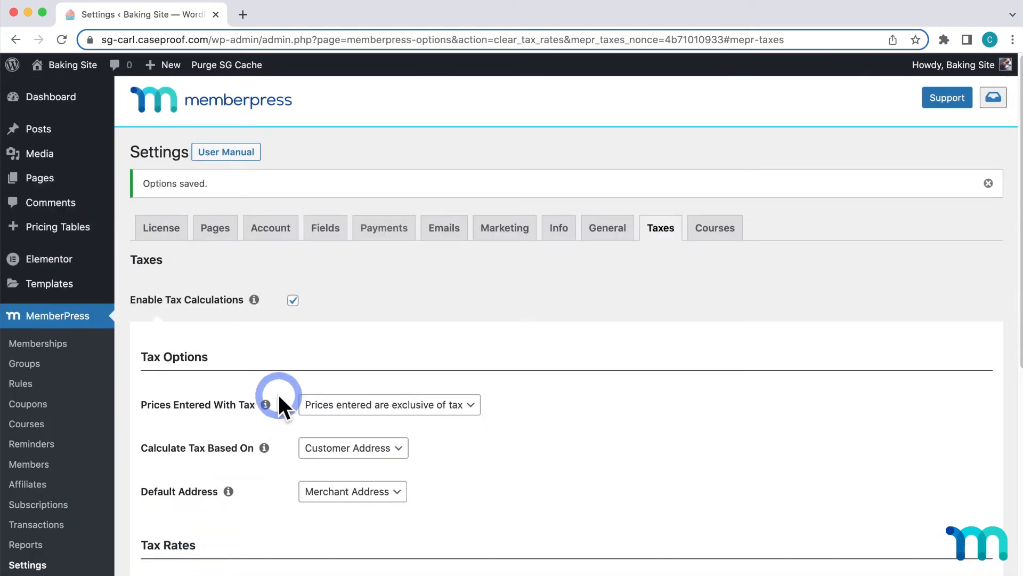
click(324, 227)
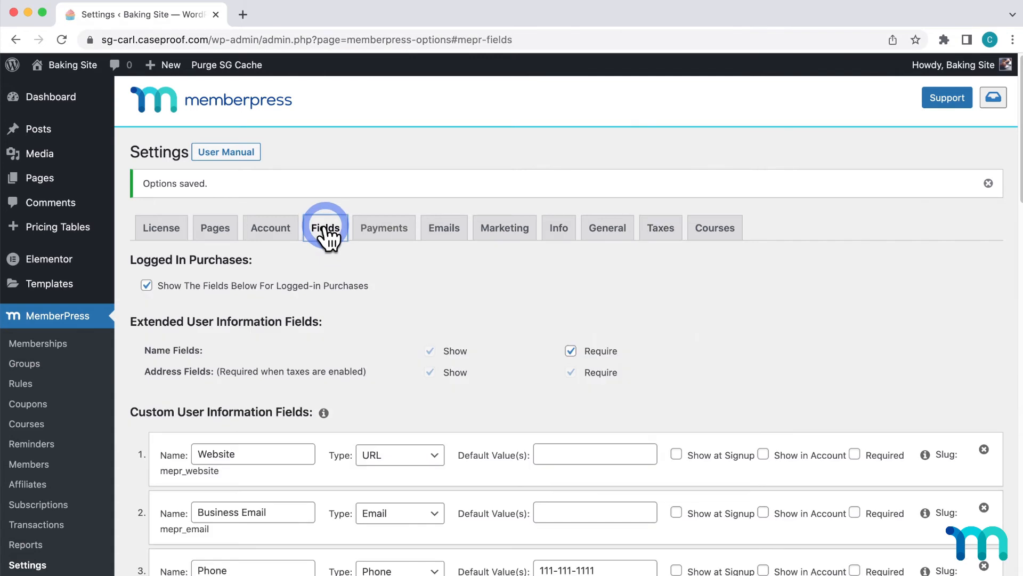
click(325, 228)
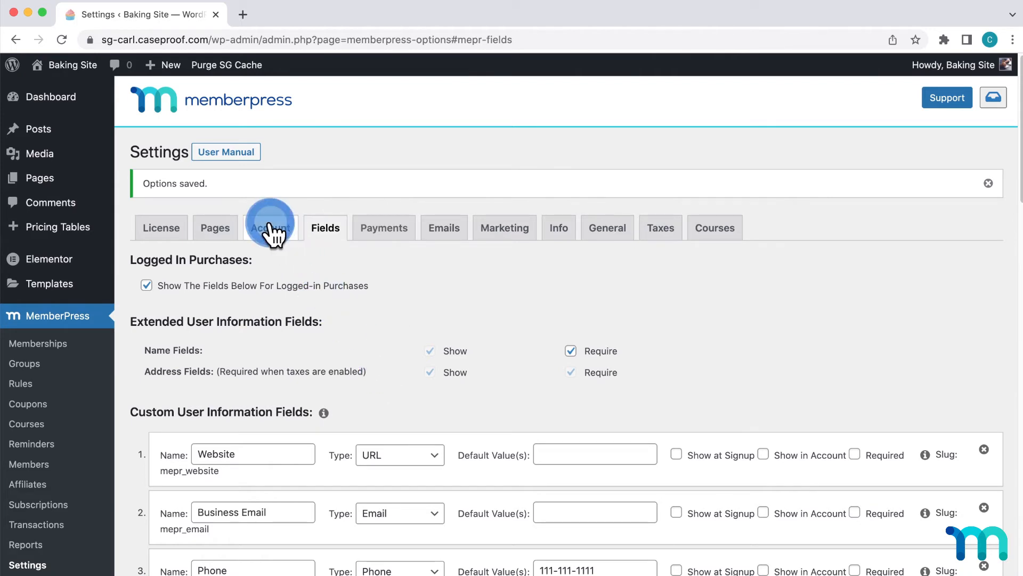
Step: In Account settings, leave Enable Single Page Checkout Invoice turned on
click(270, 227)
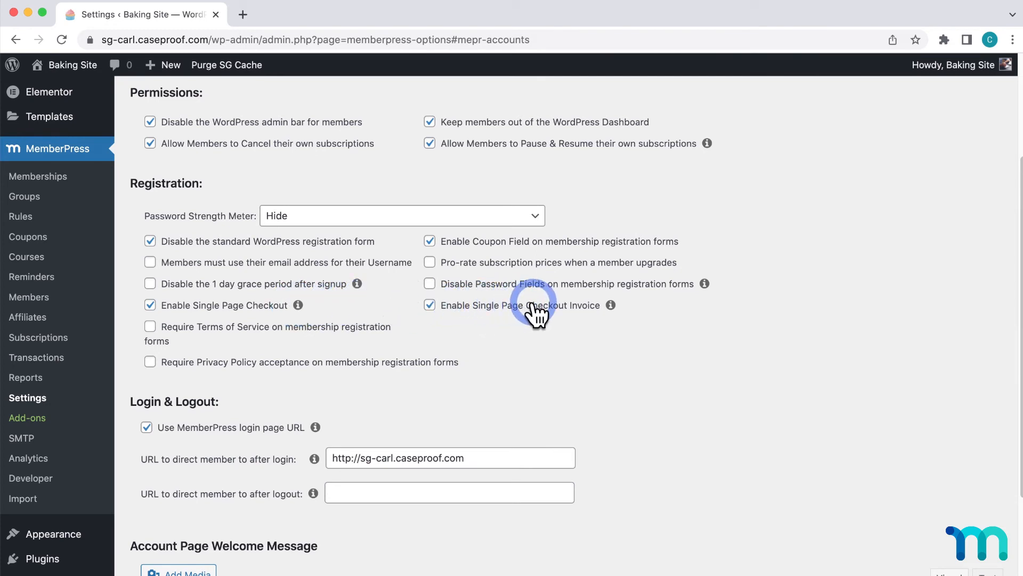
click(430, 305)
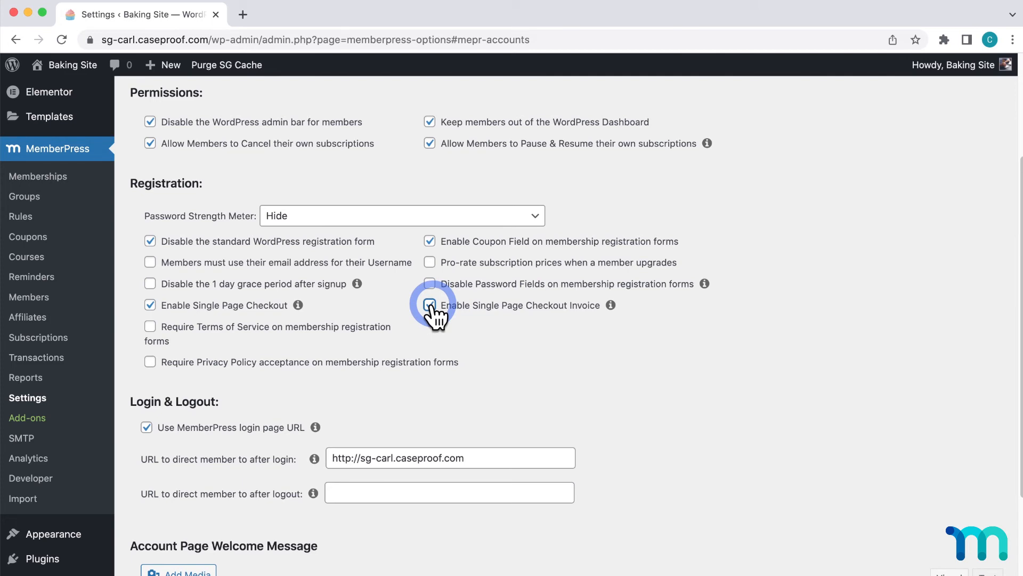
click(430, 305)
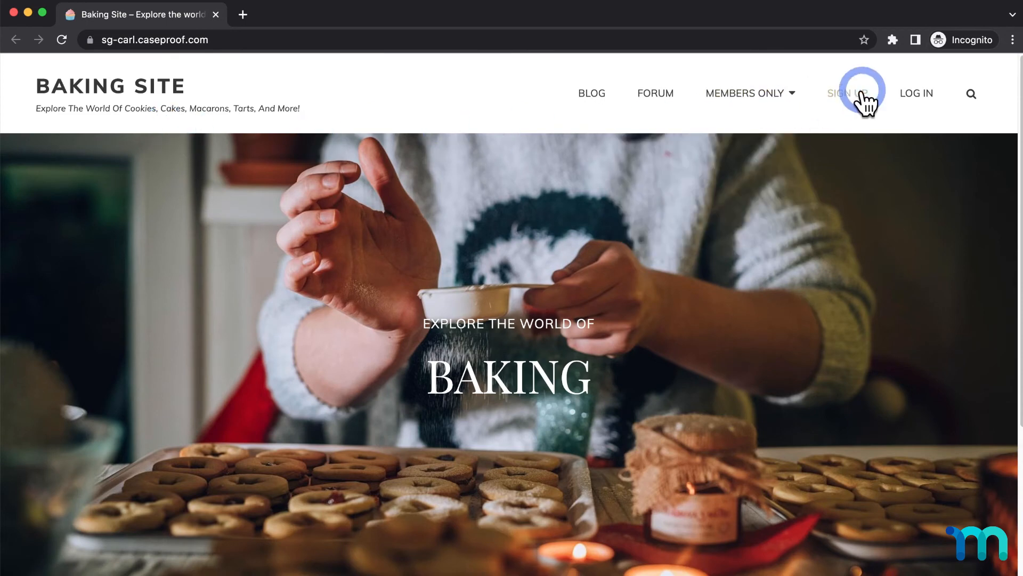
Step: Begin a Pro plan signup and enter the member's name and city Los Angeles
click(844, 92)
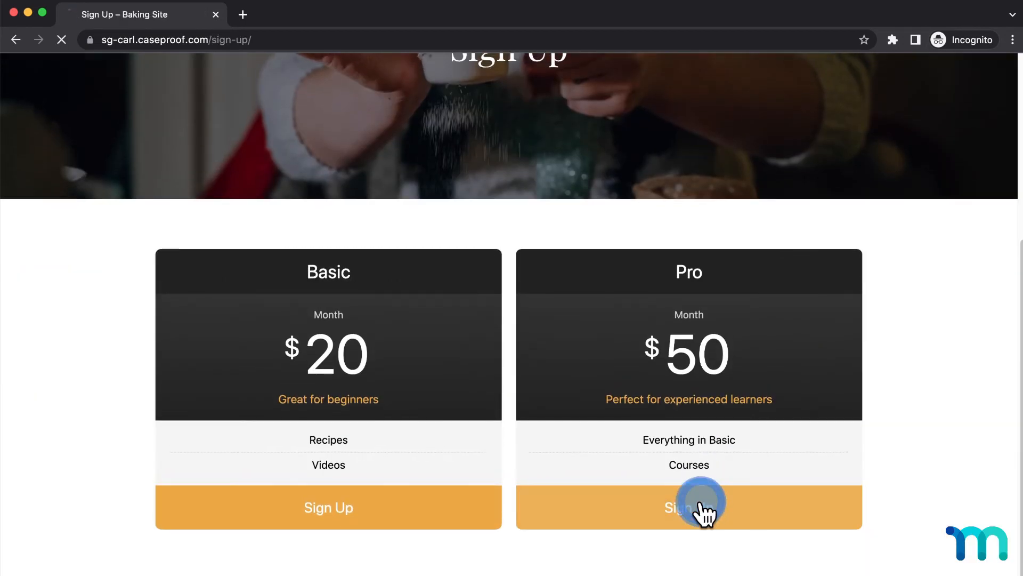
click(689, 507)
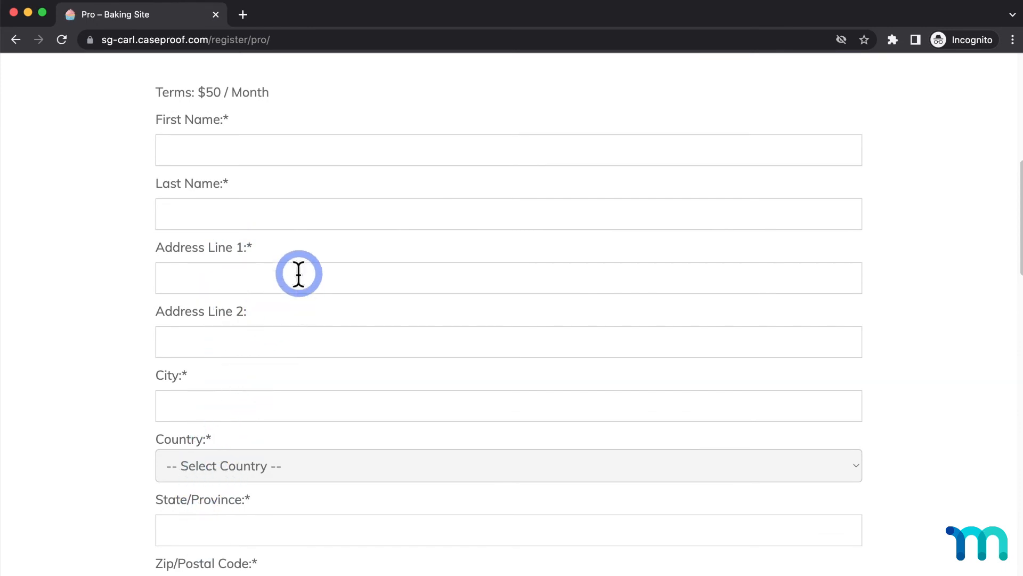
text(Doe)
text(111 Main St.)
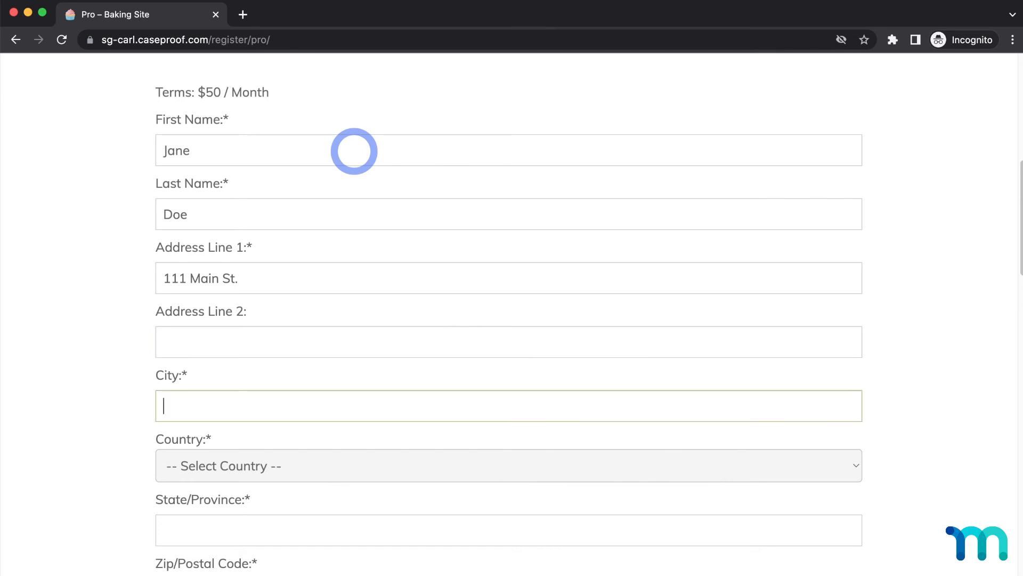
text(Los Angeles)
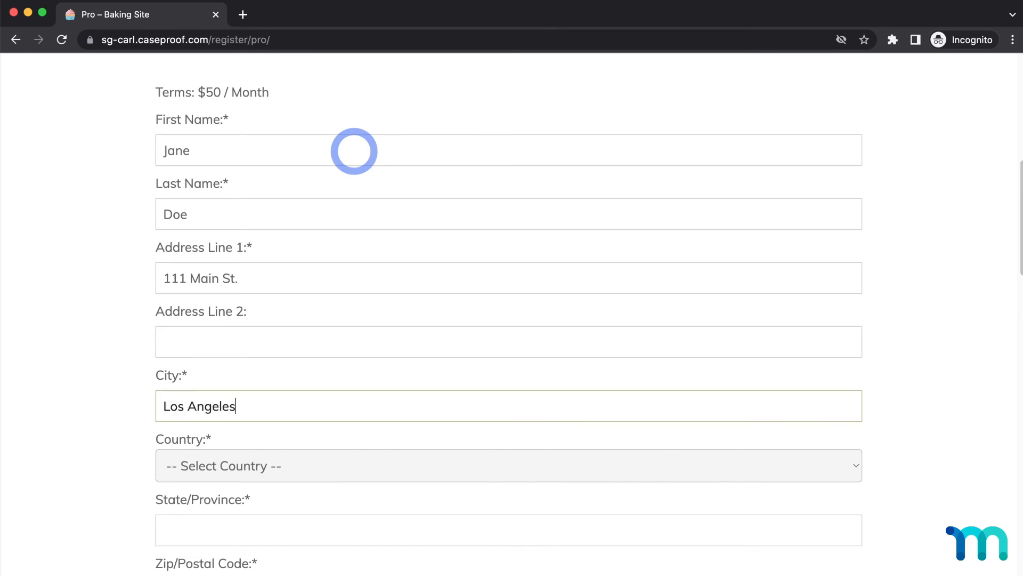
Step: Set country United States, state California, zip 9000 and username 'thejanedoetest'
click(509, 466)
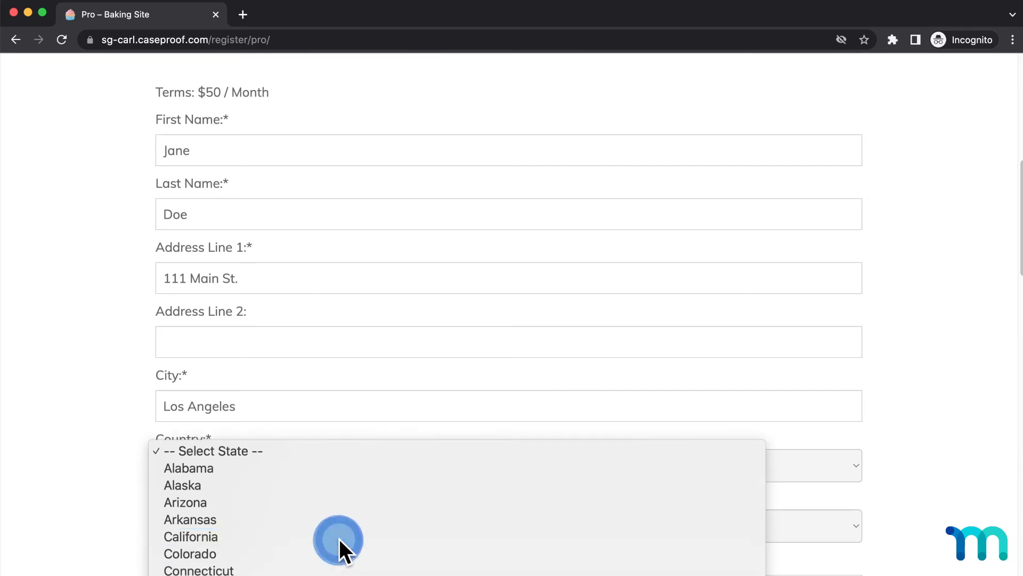
click(191, 537)
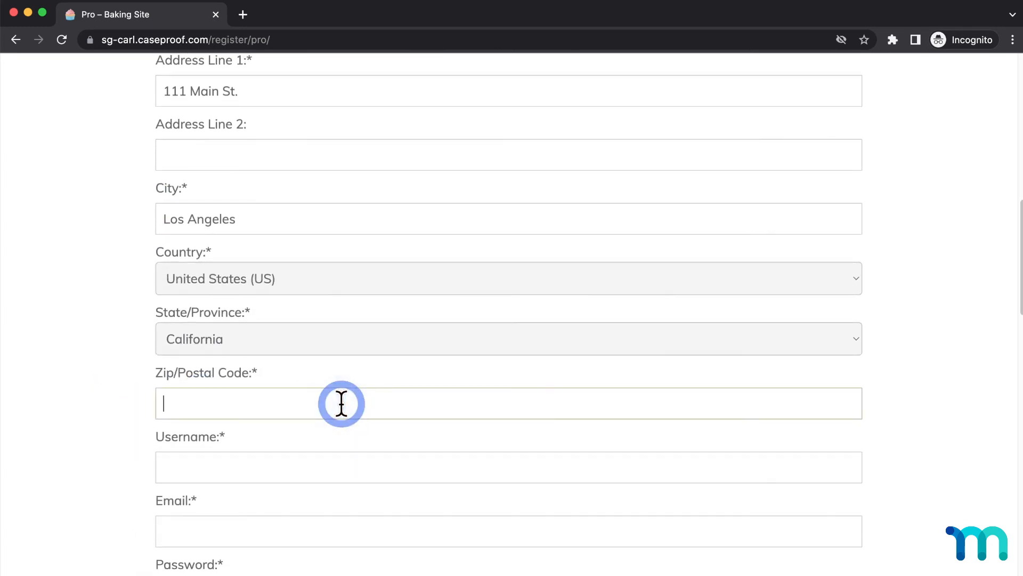
text(9000)
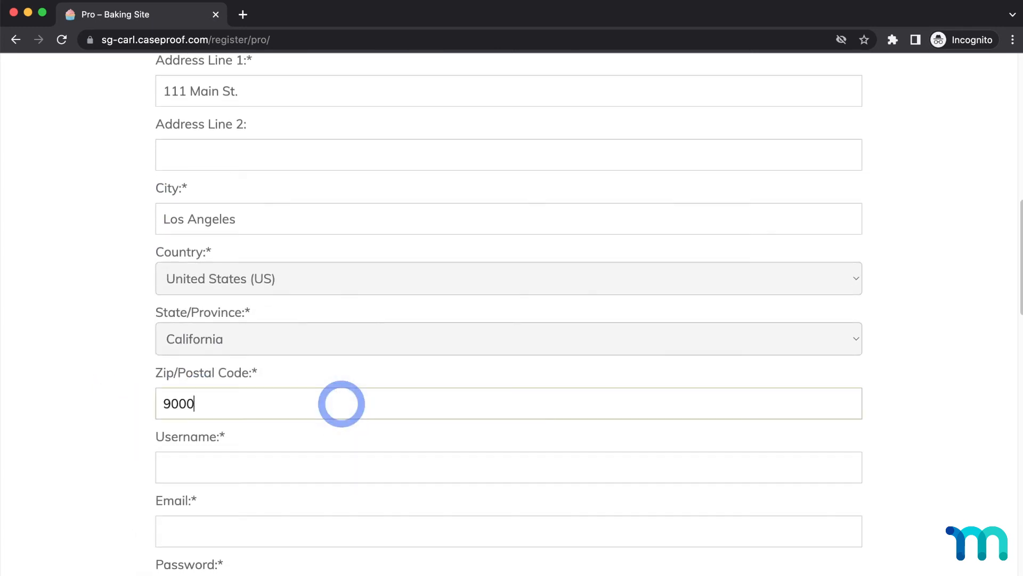
text(thejanedoetest)
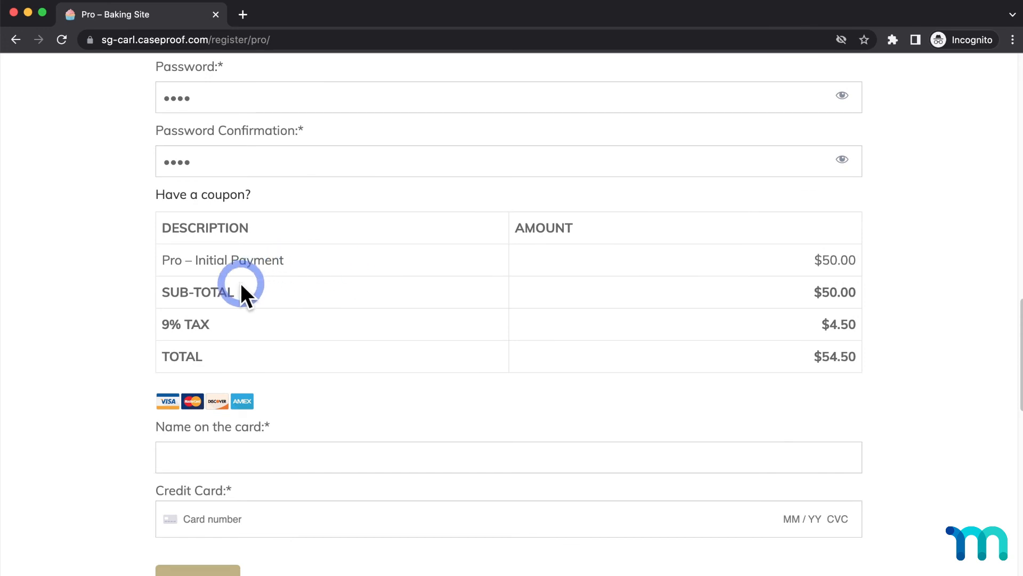
mouse_move(186, 327)
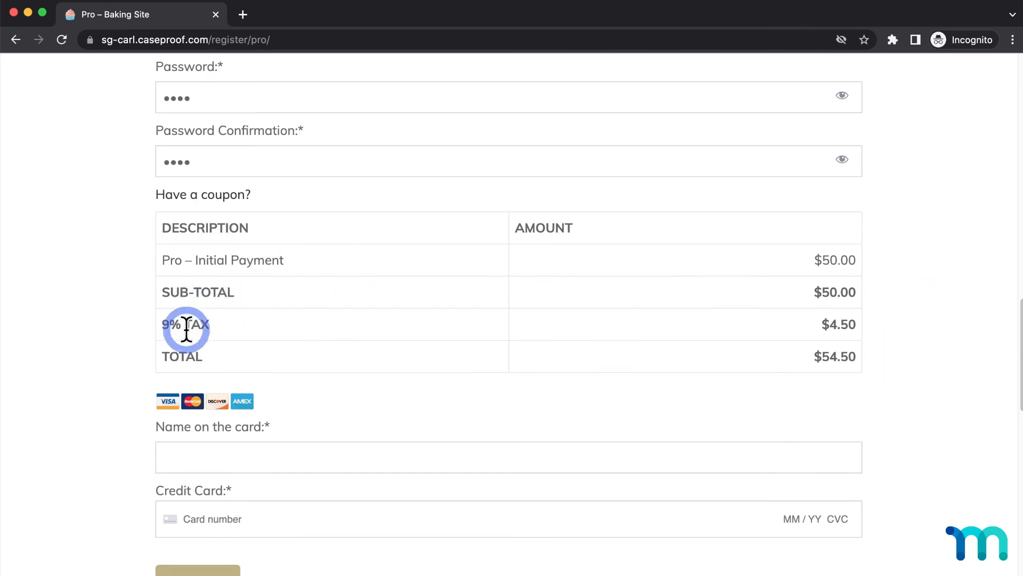
mouse_move(836, 354)
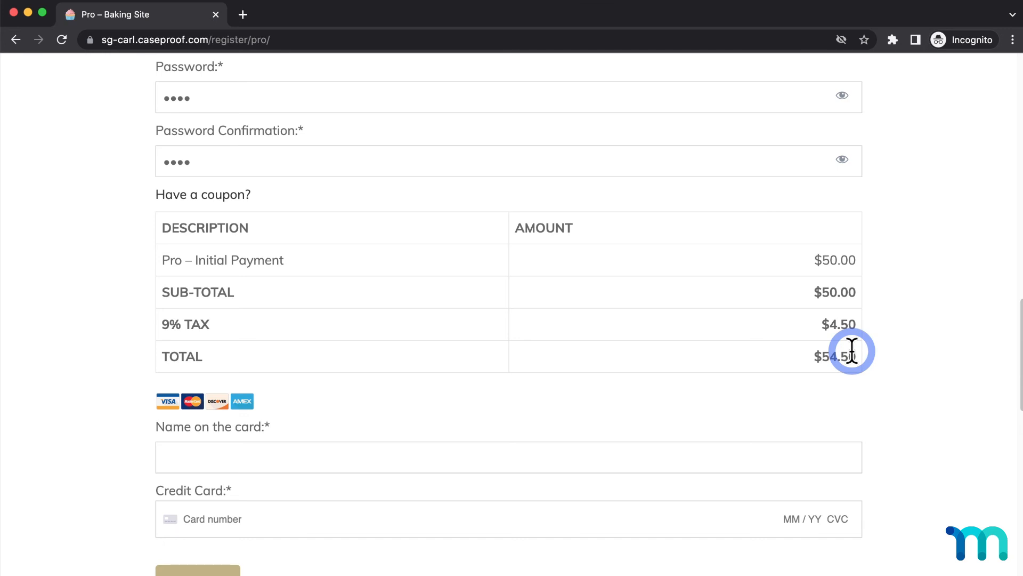
Step: Enter 'Jane Doe' as the name on card and submit the $54.50 Pro signup
text(Jane Doe)
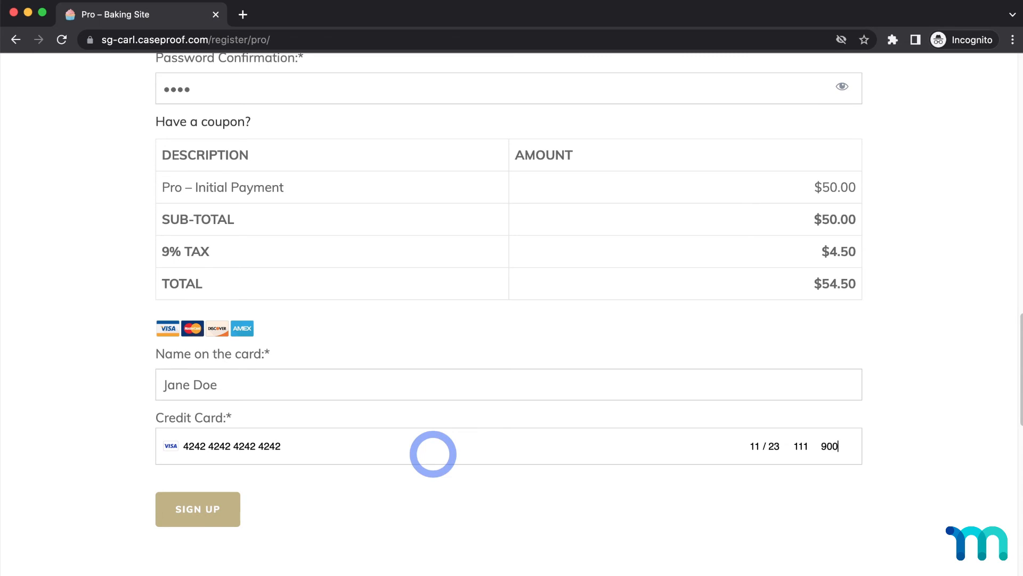
click(197, 508)
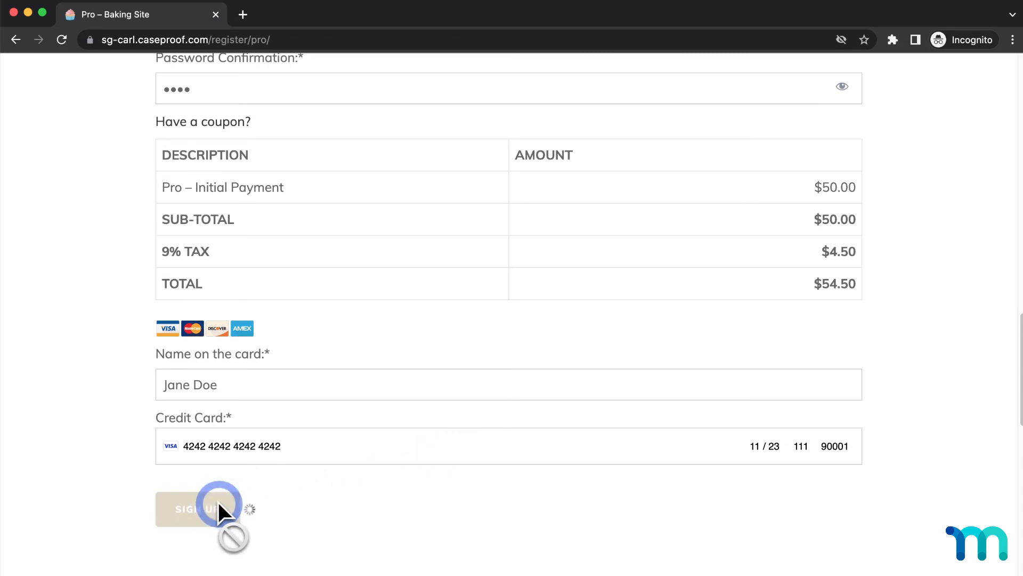
click(194, 508)
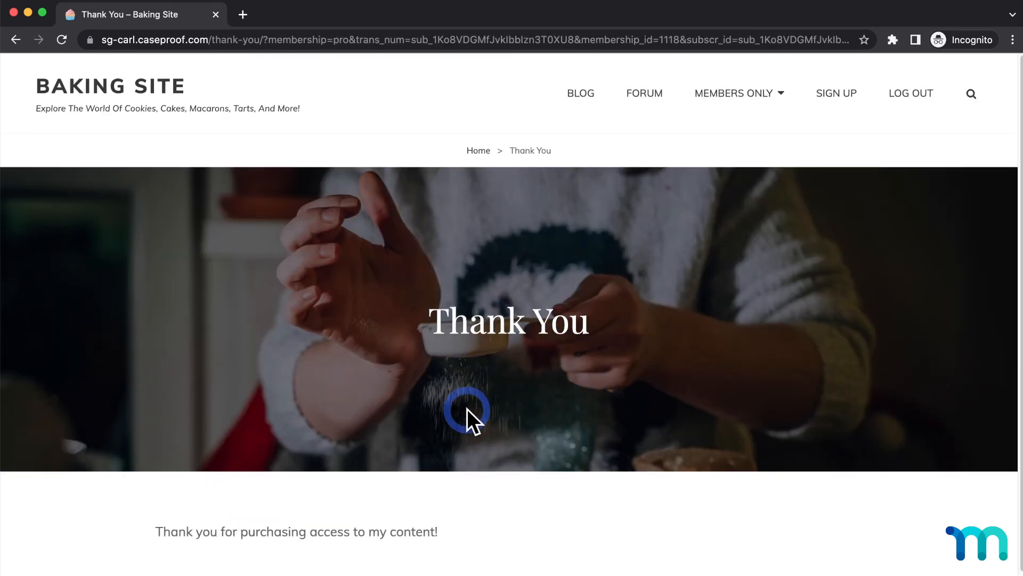
mouse_move(23, 30)
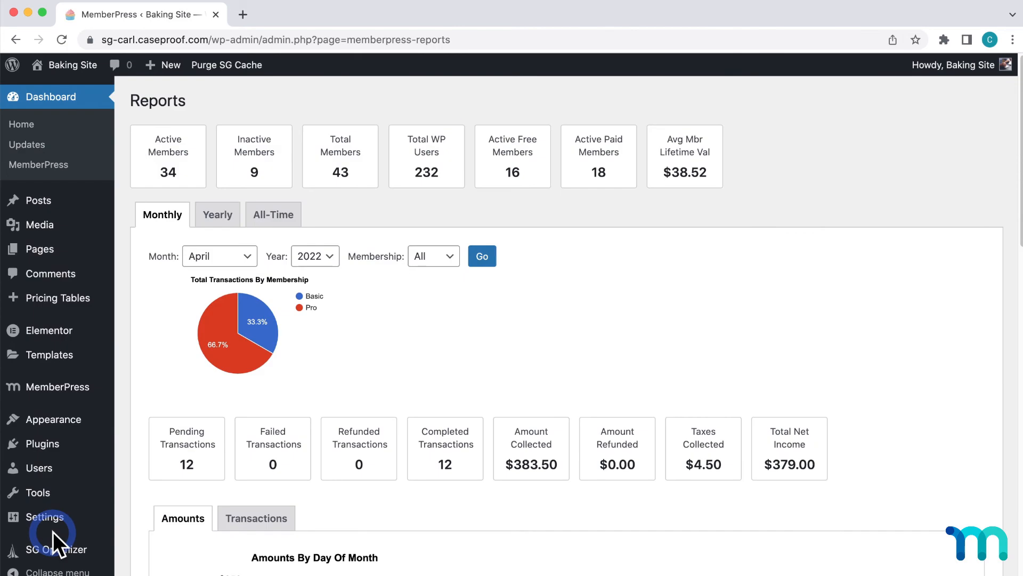
Step: View the completed April 13 transactions showing the Pro sale with $4.50 tax, then return to Reports
scroll(down, 3)
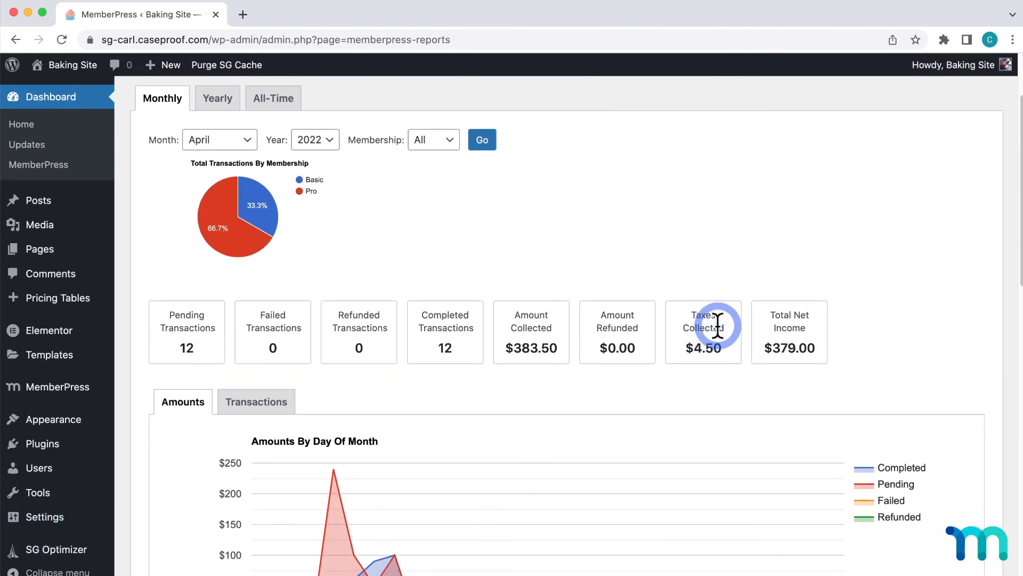
scroll(down, 3)
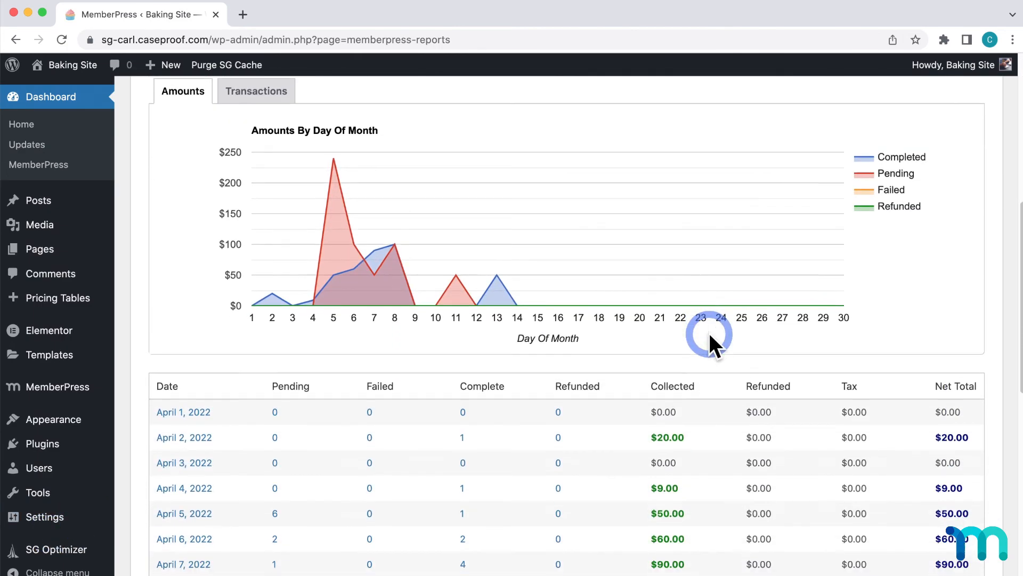
scroll(down, 3)
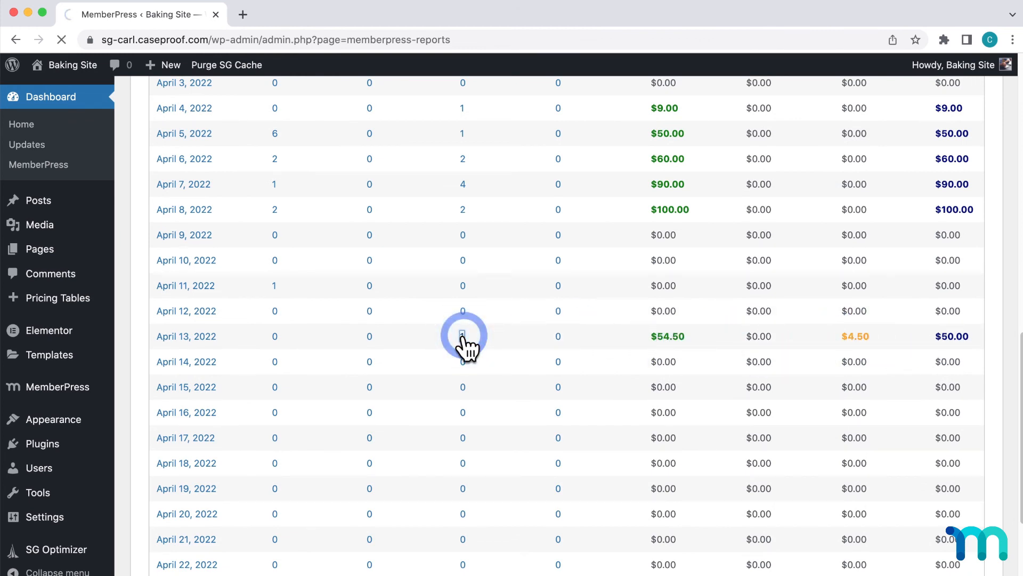
click(462, 336)
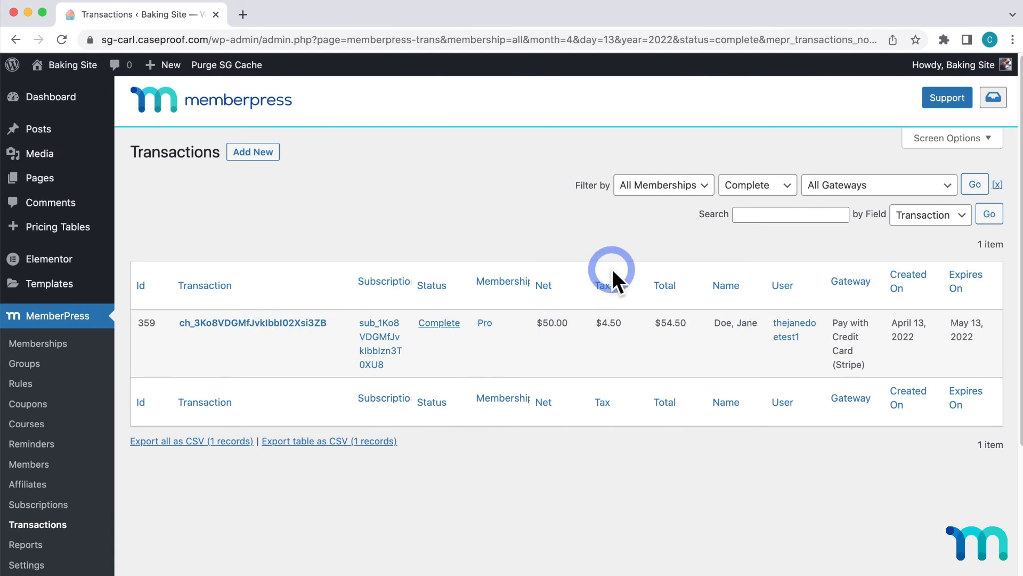
mouse_move(251, 322)
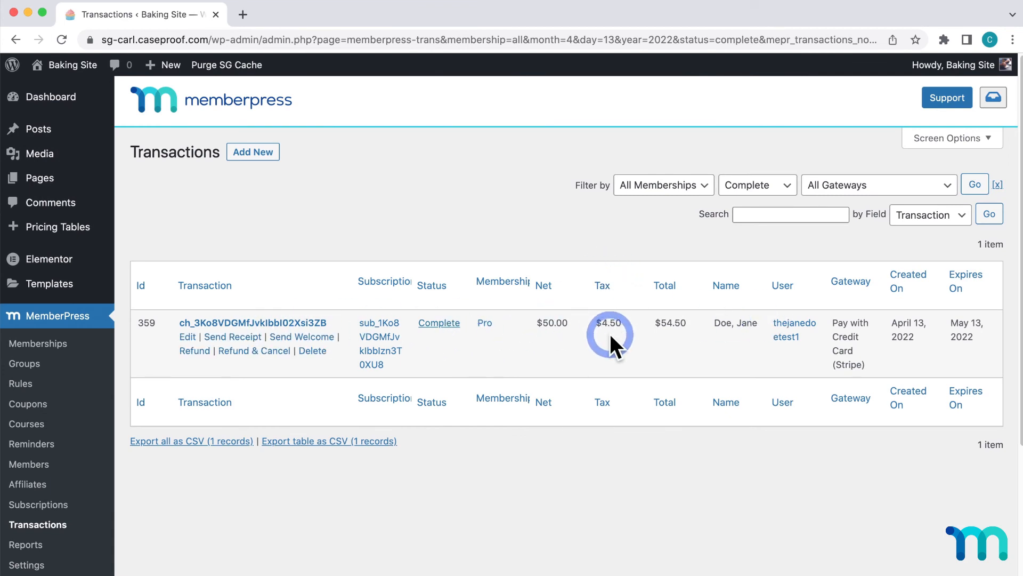
click(25, 545)
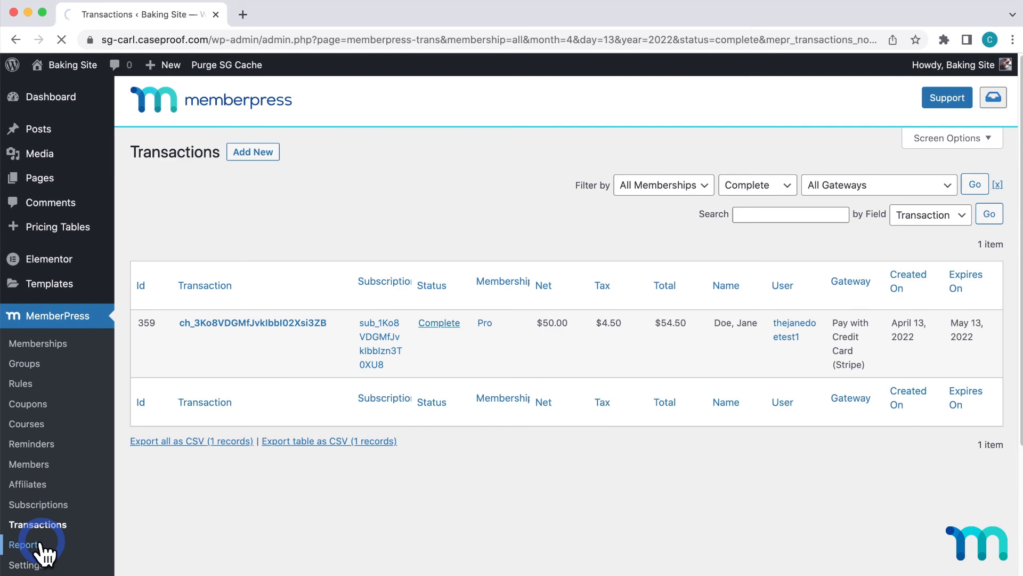
Step: Review the yearly report where April 2022 and the 2022 totals carry $4.50 in tax
click(26, 545)
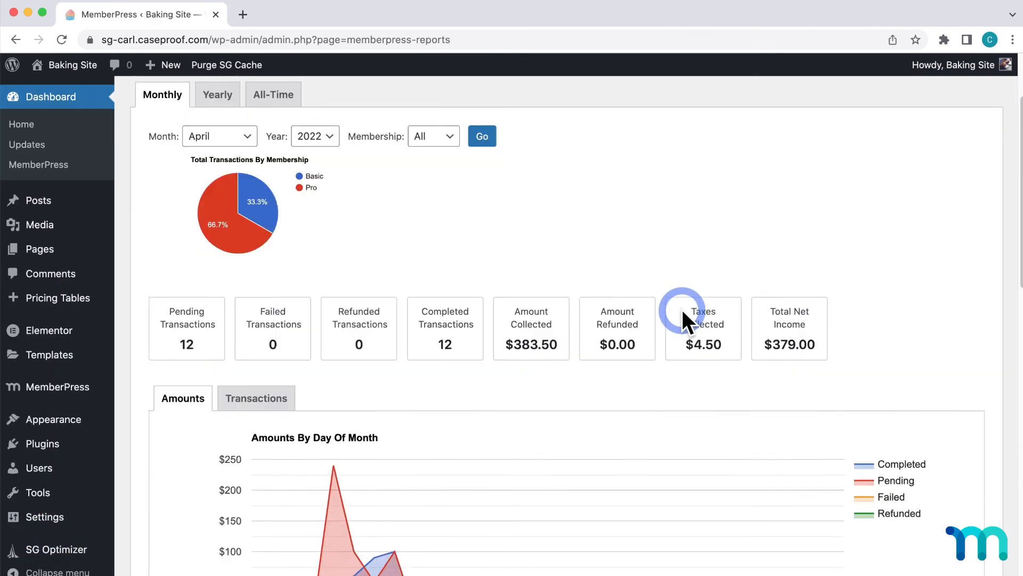
scroll(down, 3)
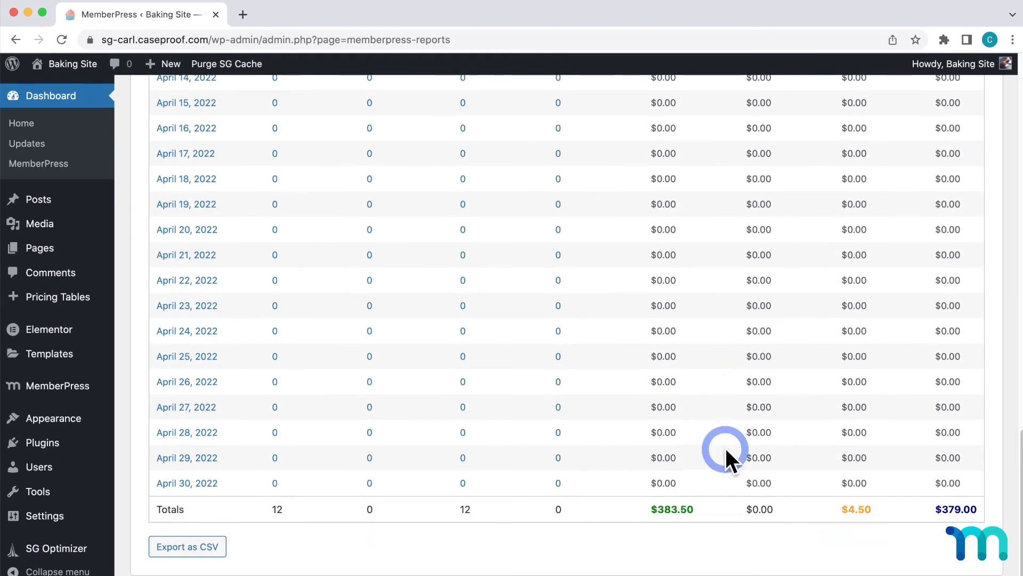
mouse_move(815, 510)
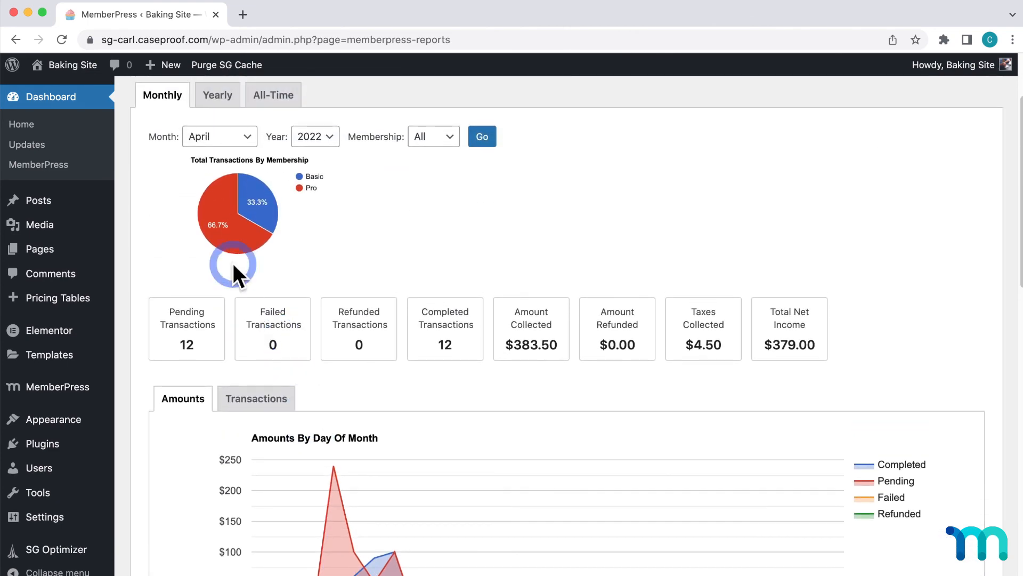
scroll(down, 3)
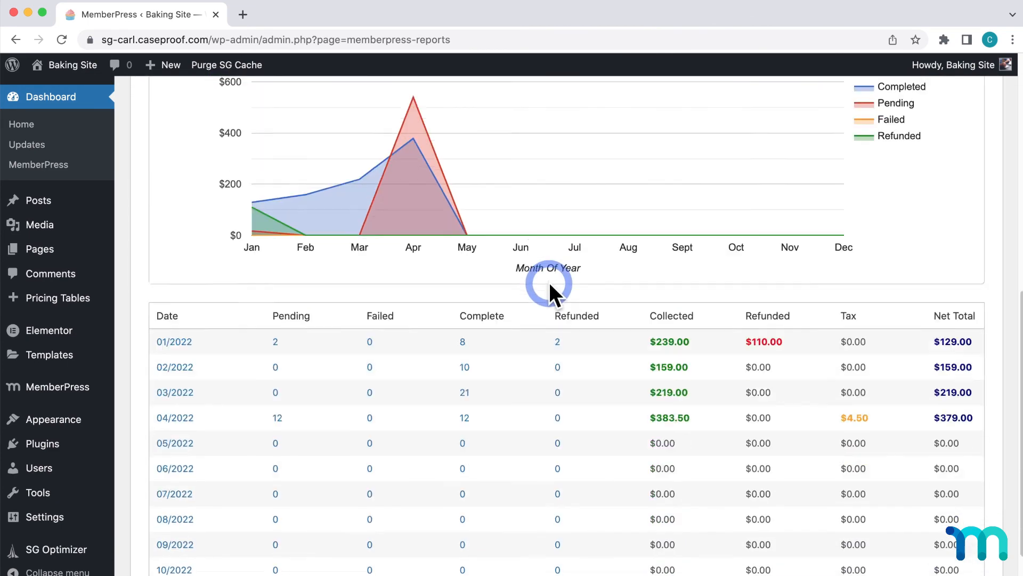
scroll(down, 3)
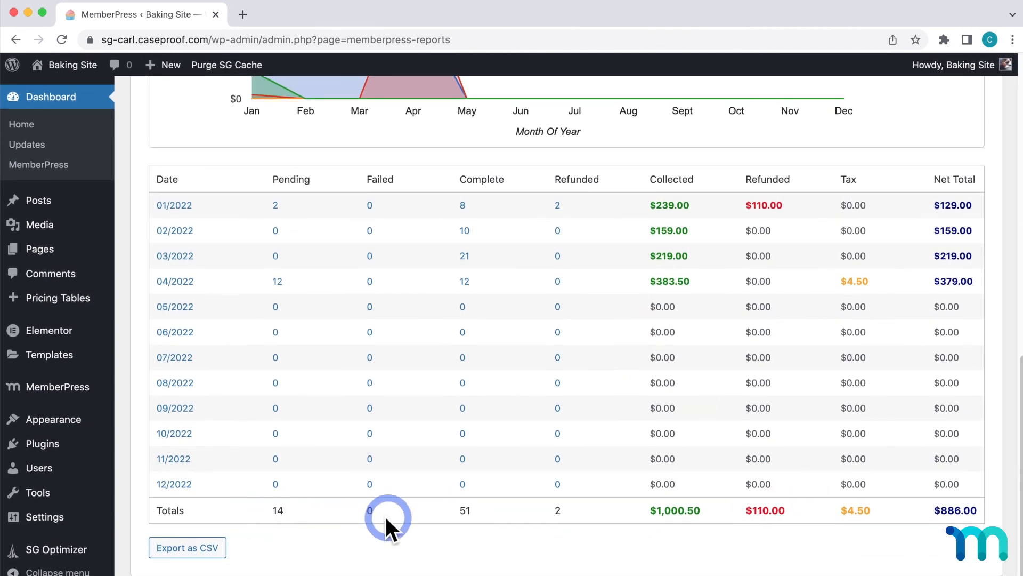
mouse_move(861, 510)
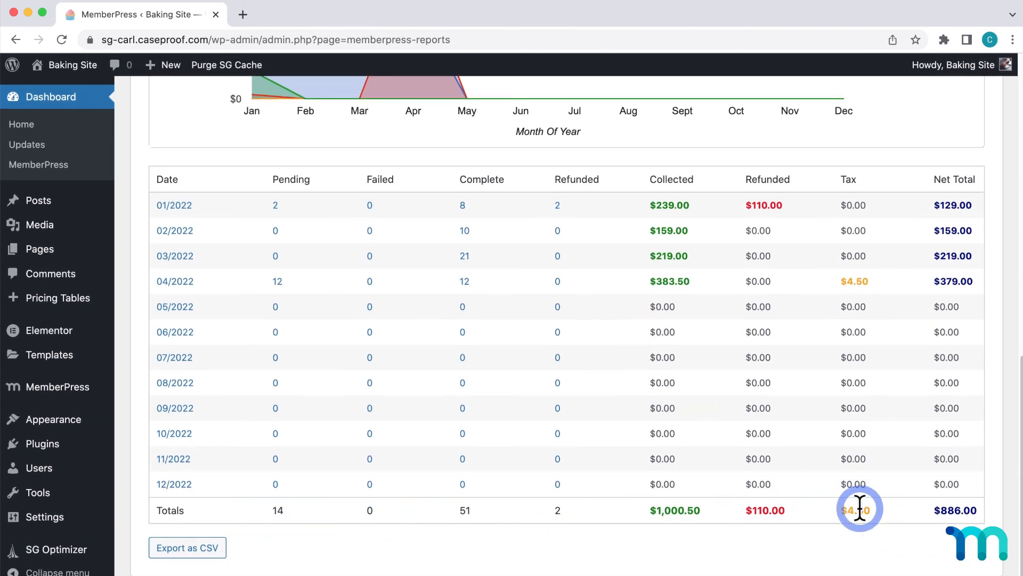